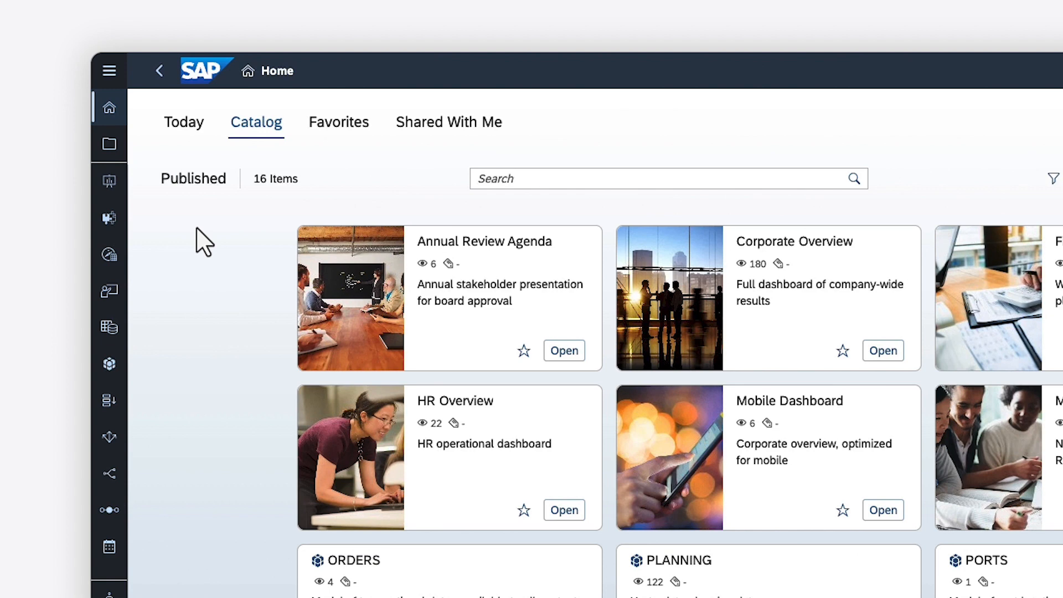
mouse_move(114, 199)
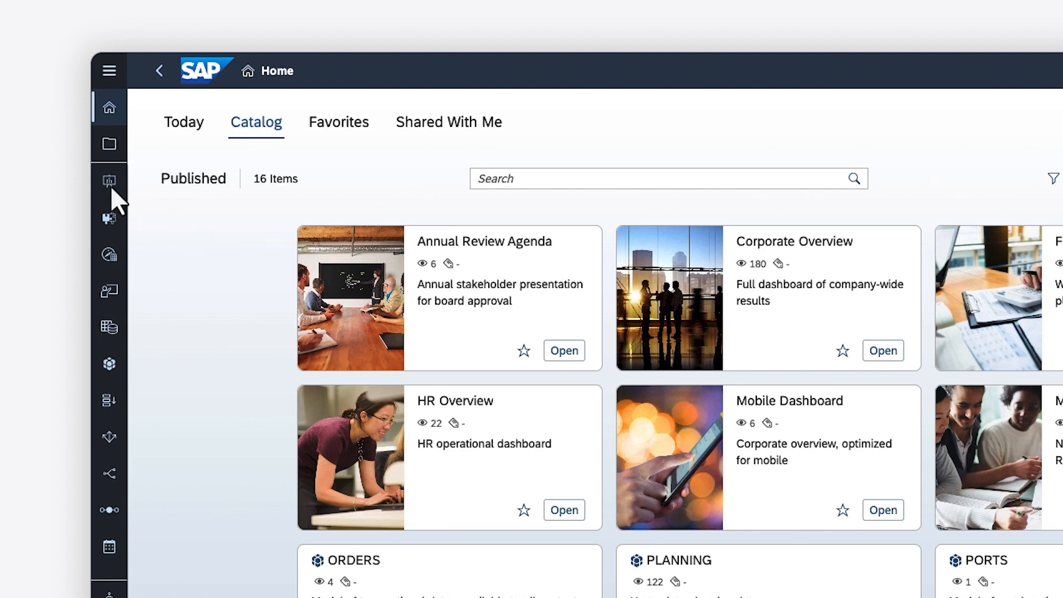
Go to the Stories start page from the left navigation bar.
click(109, 181)
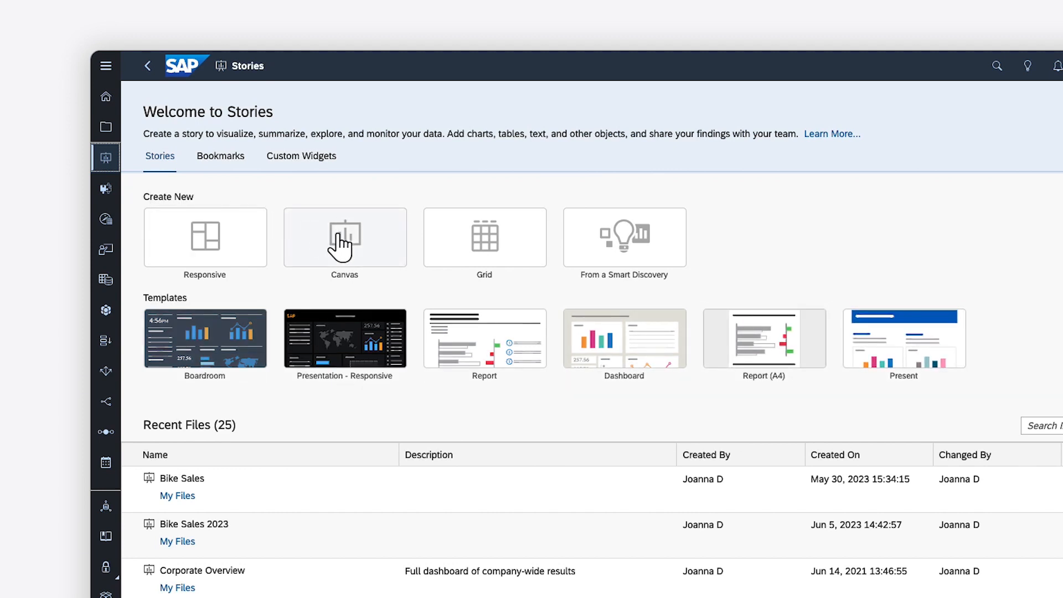
Create a blank Canvas story using the Optimized Design Experience.
click(344, 236)
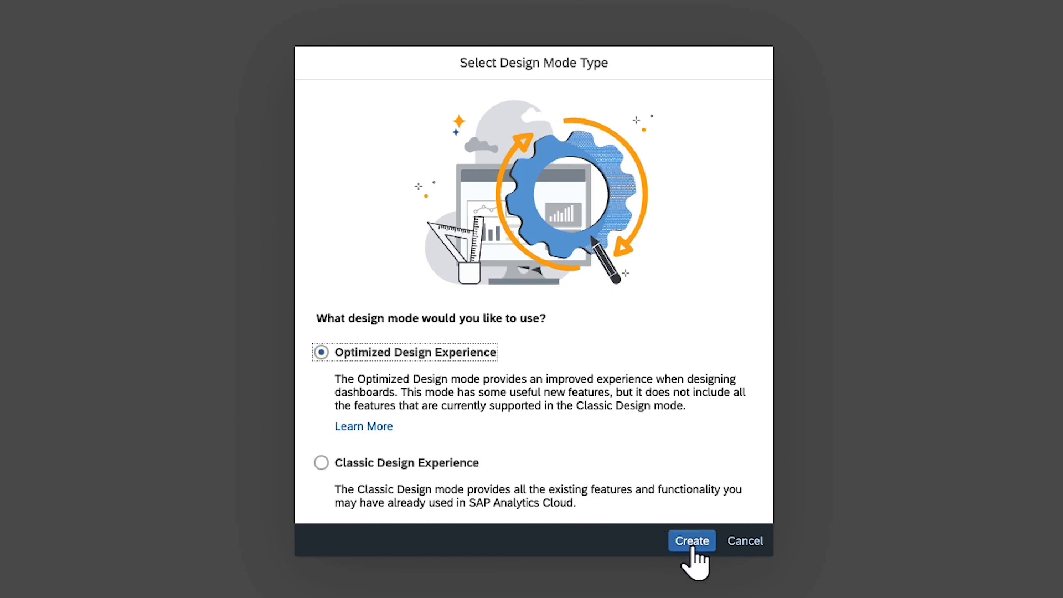
click(692, 540)
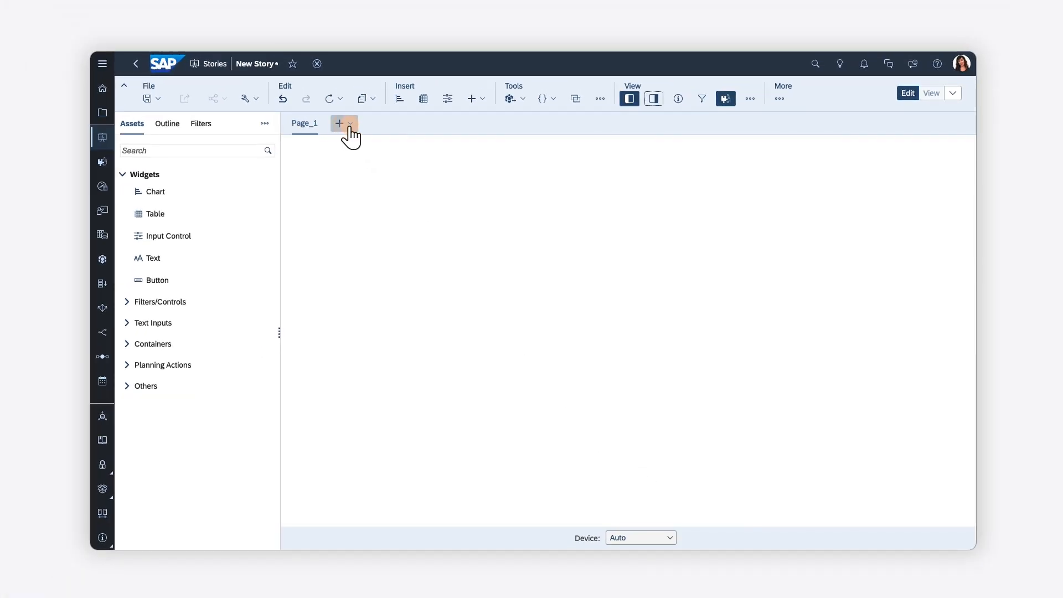
click(339, 123)
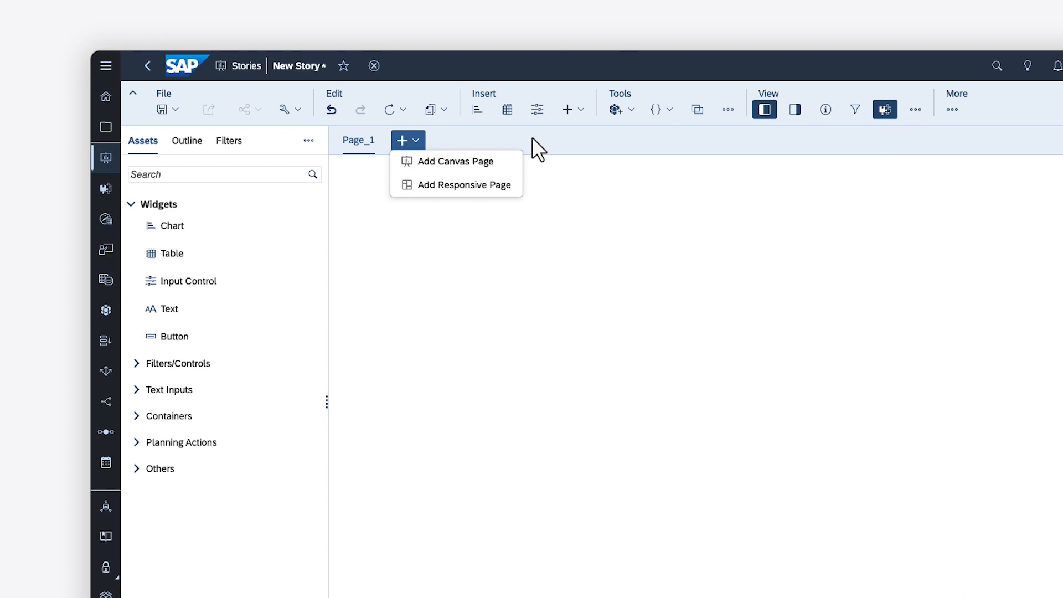
mouse_move(463, 185)
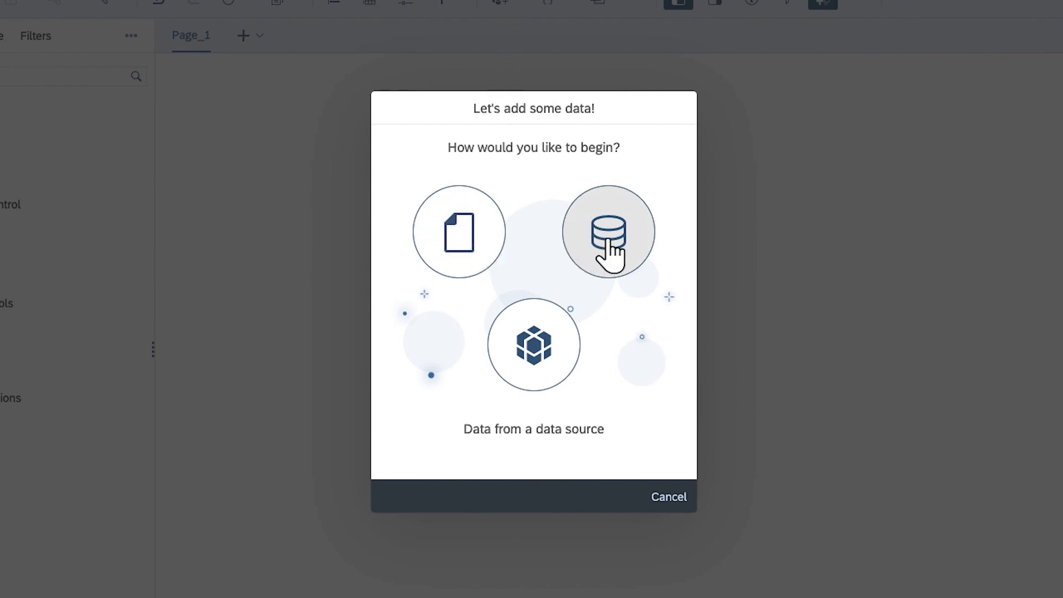
mouse_move(535, 346)
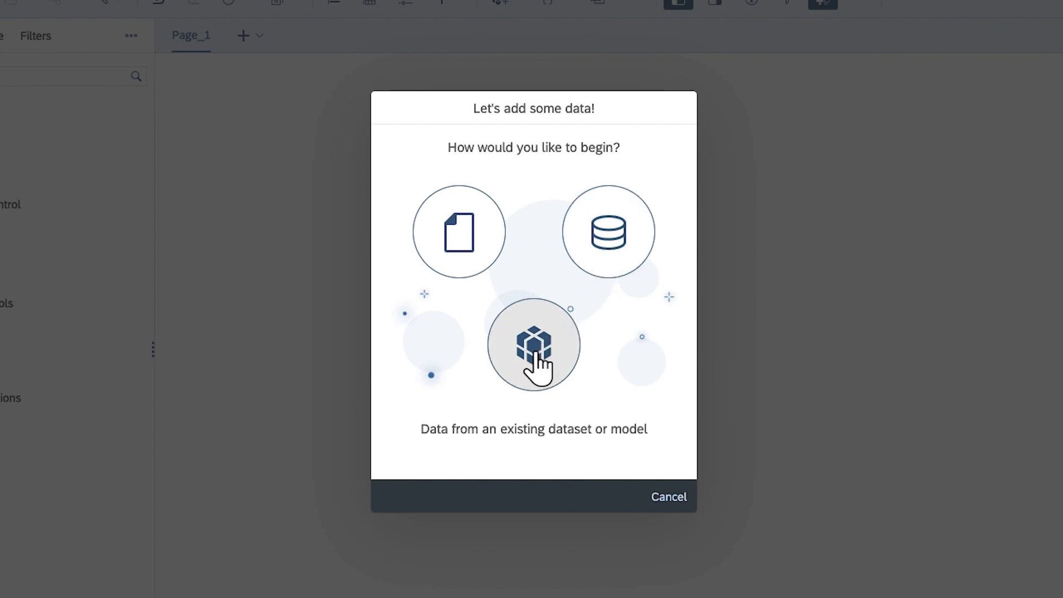
click(534, 346)
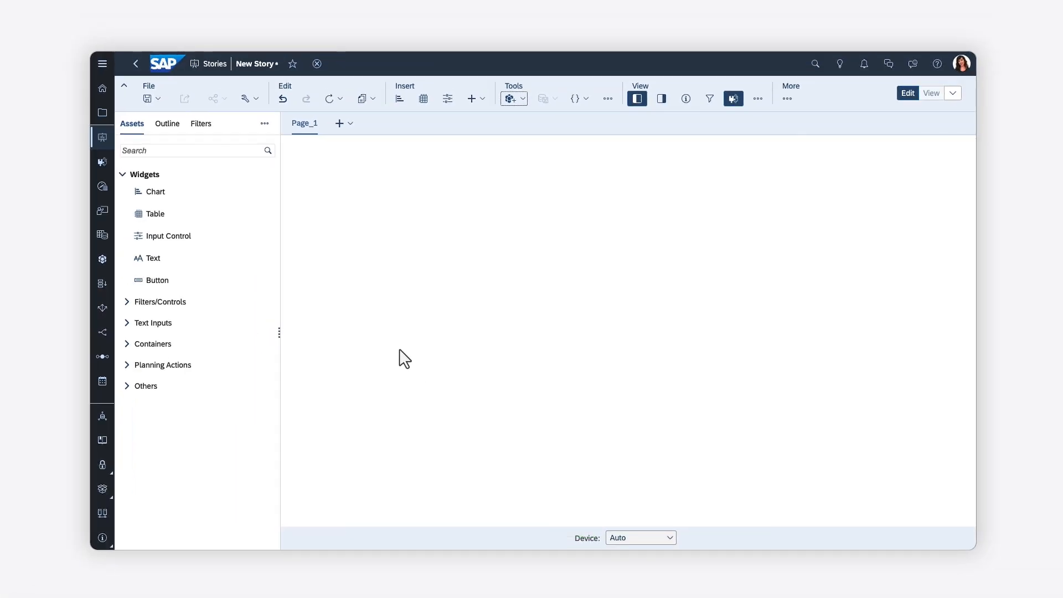
mouse_move(157, 195)
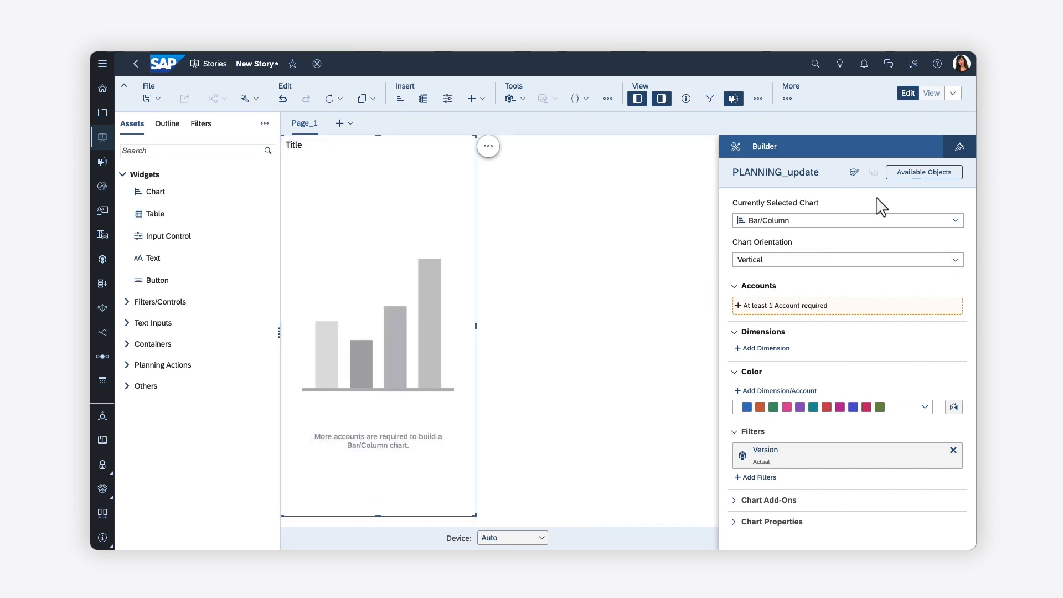
Build a Gross Margin per Product bar chart from PLANNING_update, browsing Available Objects.
click(924, 172)
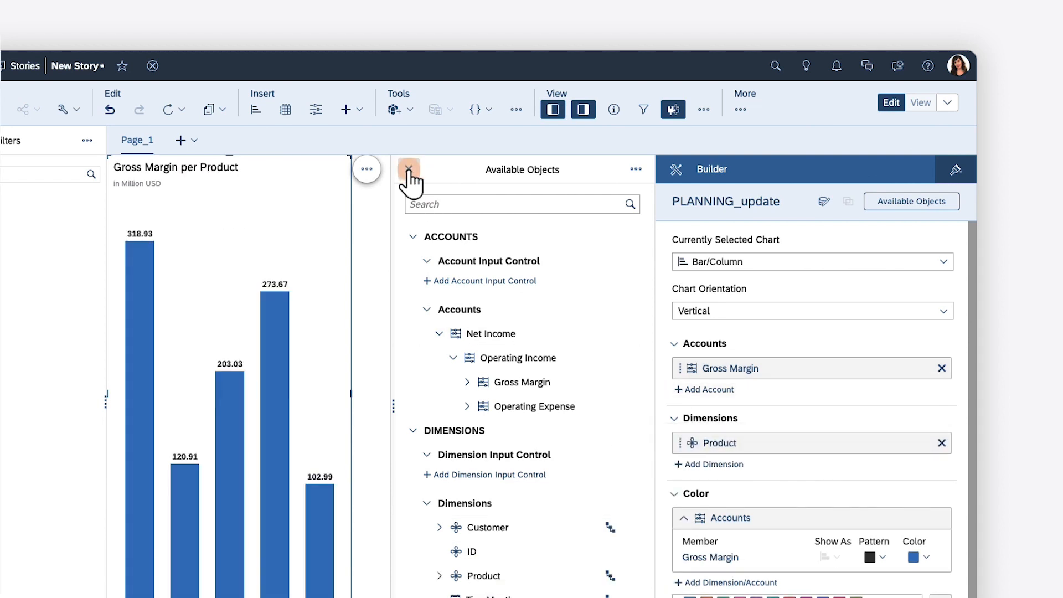
click(409, 169)
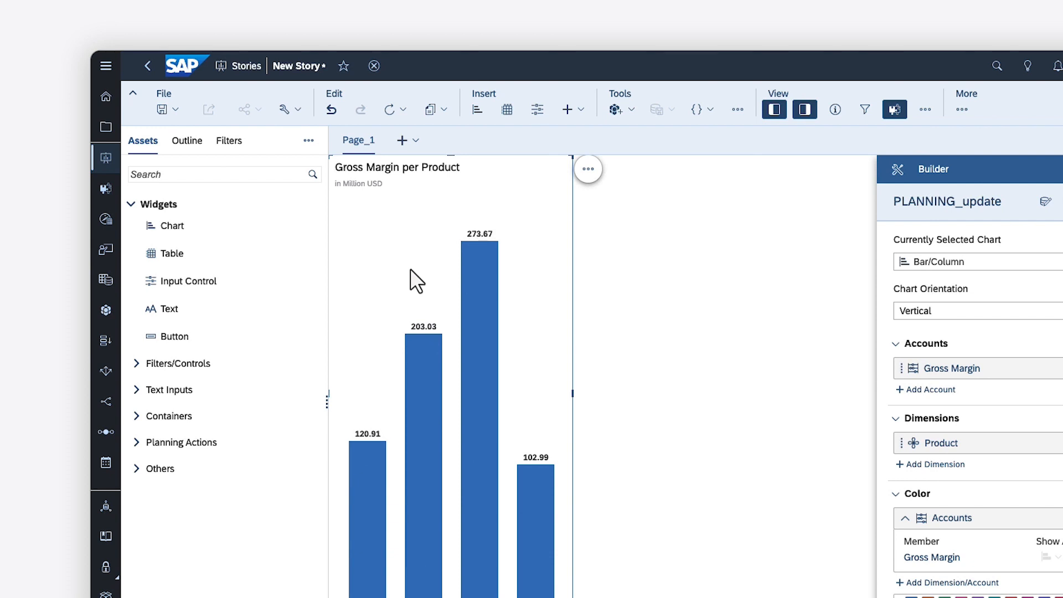
Drill the chart's Product hierarchy down to Level 3.
click(588, 169)
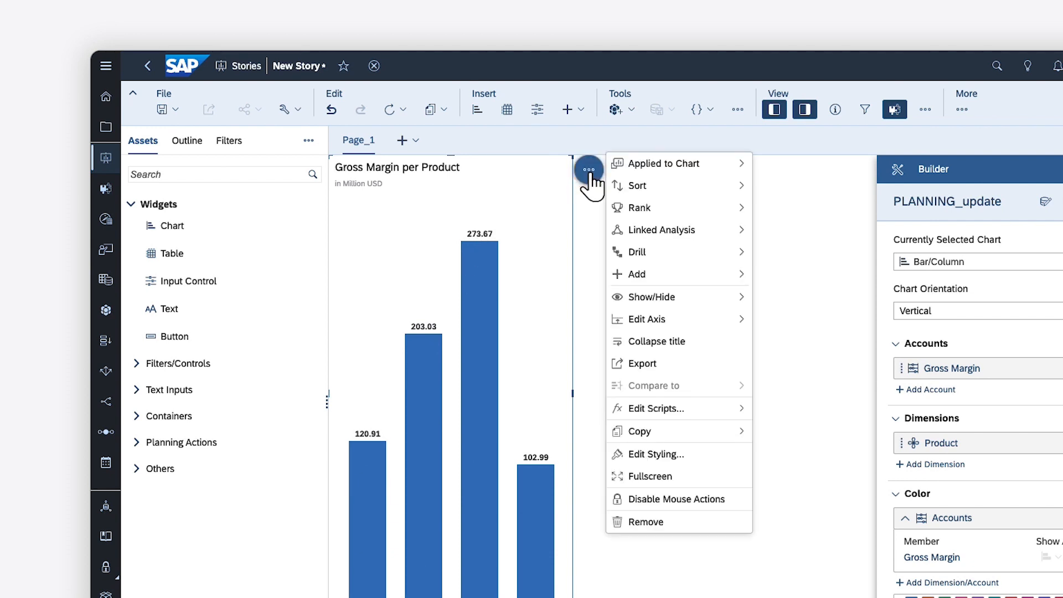
mouse_move(637, 185)
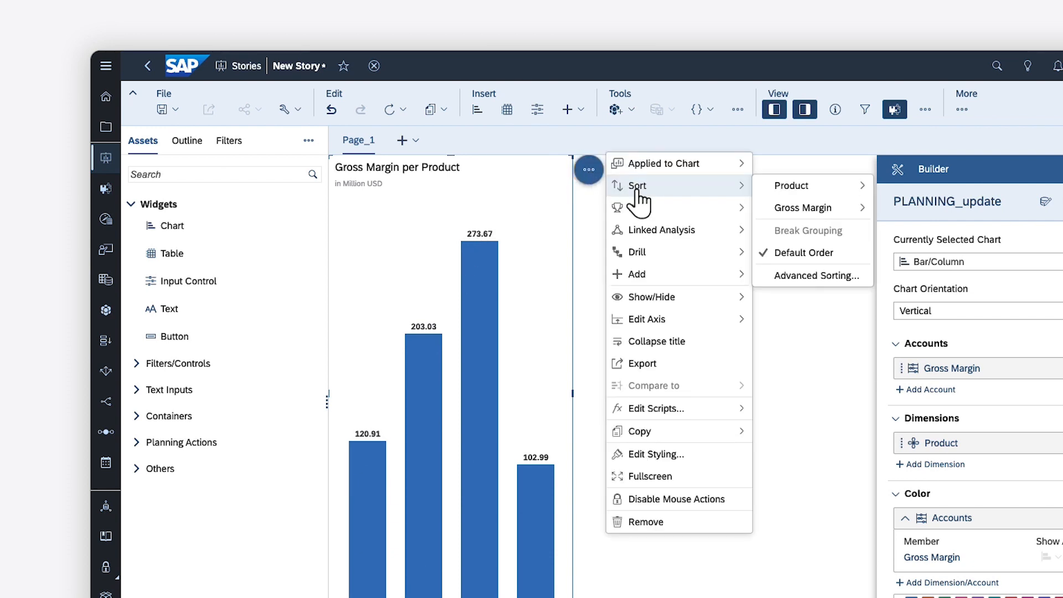
mouse_move(638, 258)
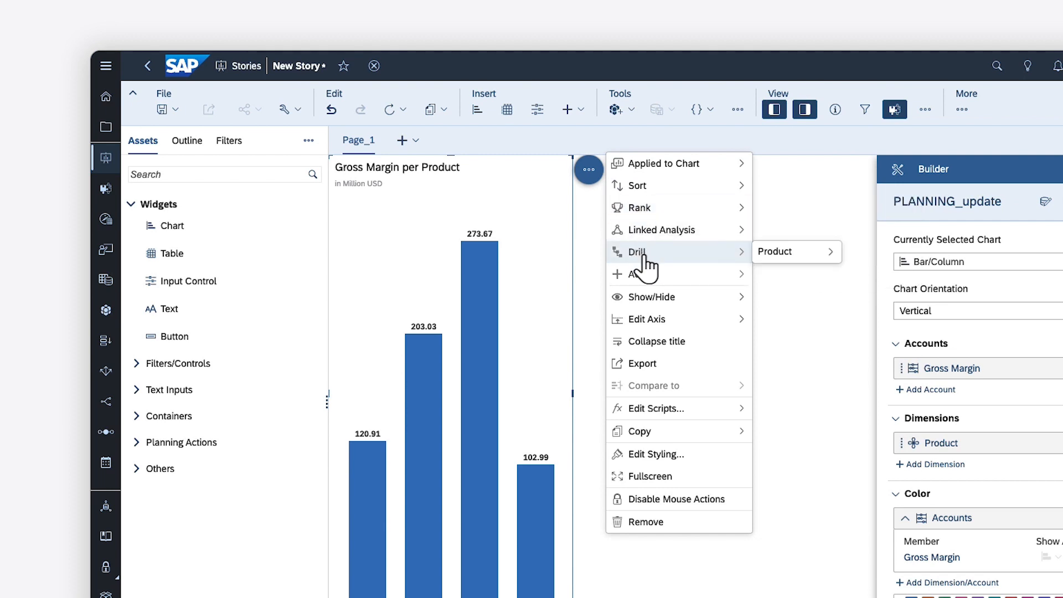
mouse_move(796, 251)
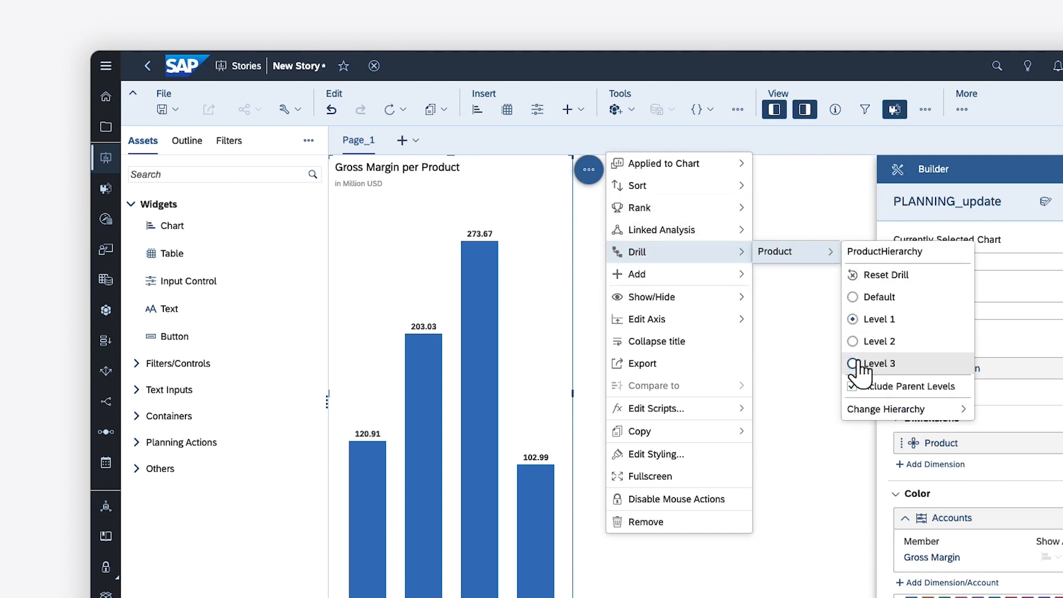
click(852, 363)
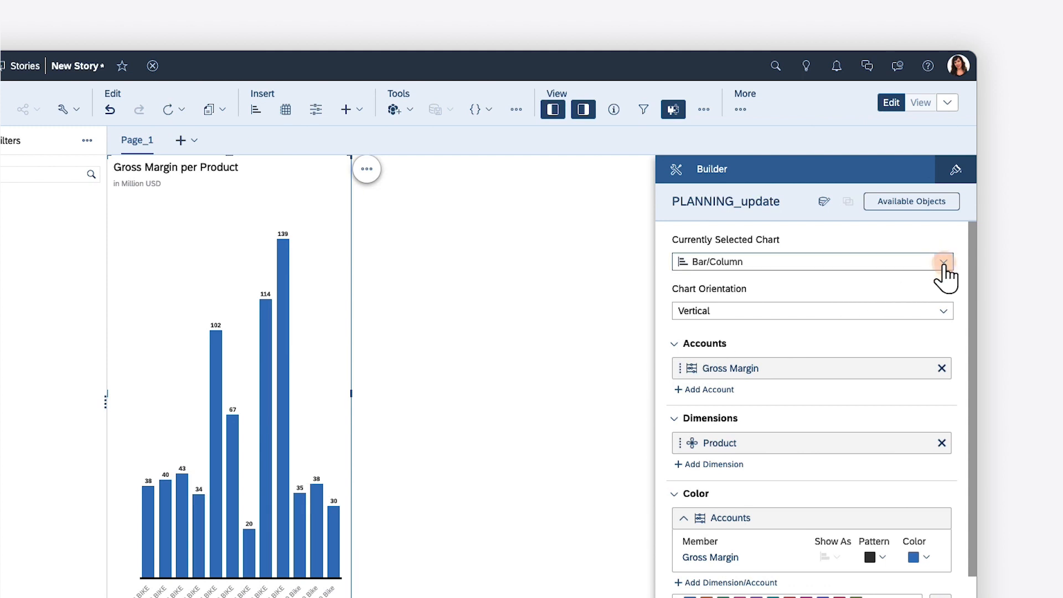
Set the chart orientation to Horizontal and expand Chart Add-Ons for a variance.
click(944, 262)
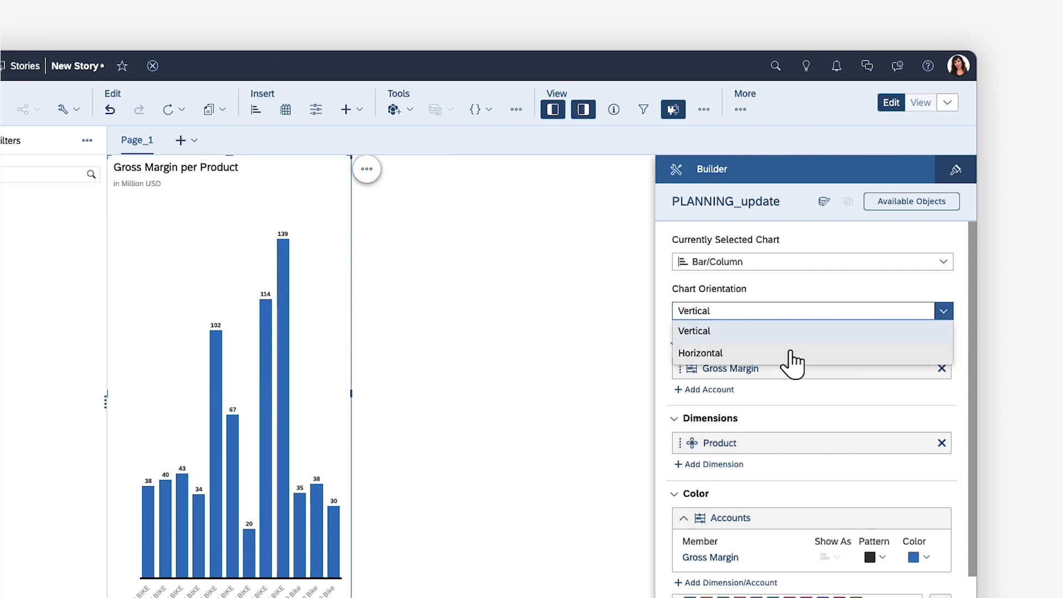
click(700, 353)
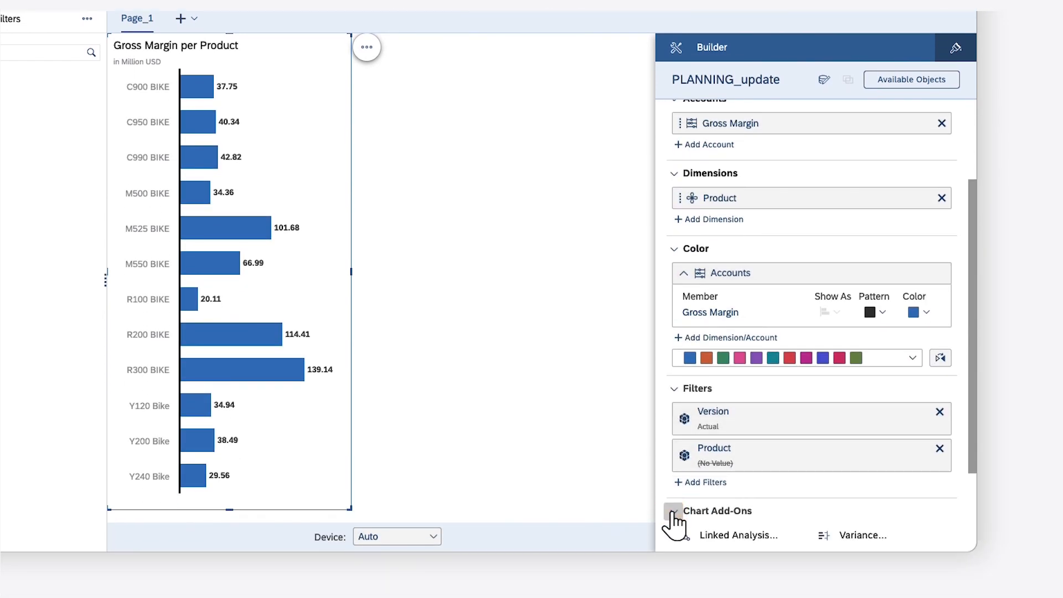
click(672, 511)
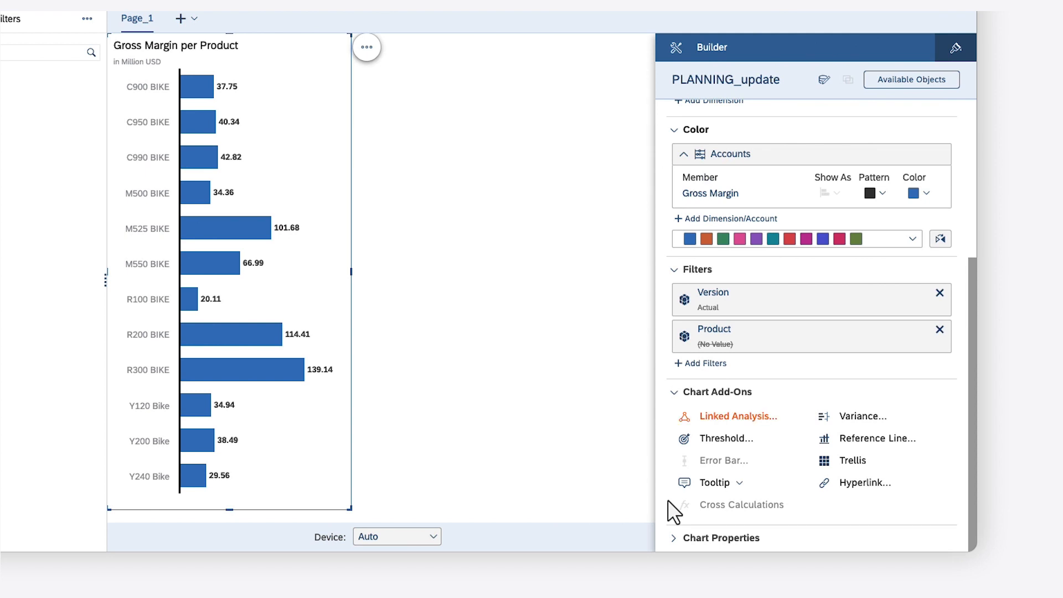
mouse_move(726, 438)
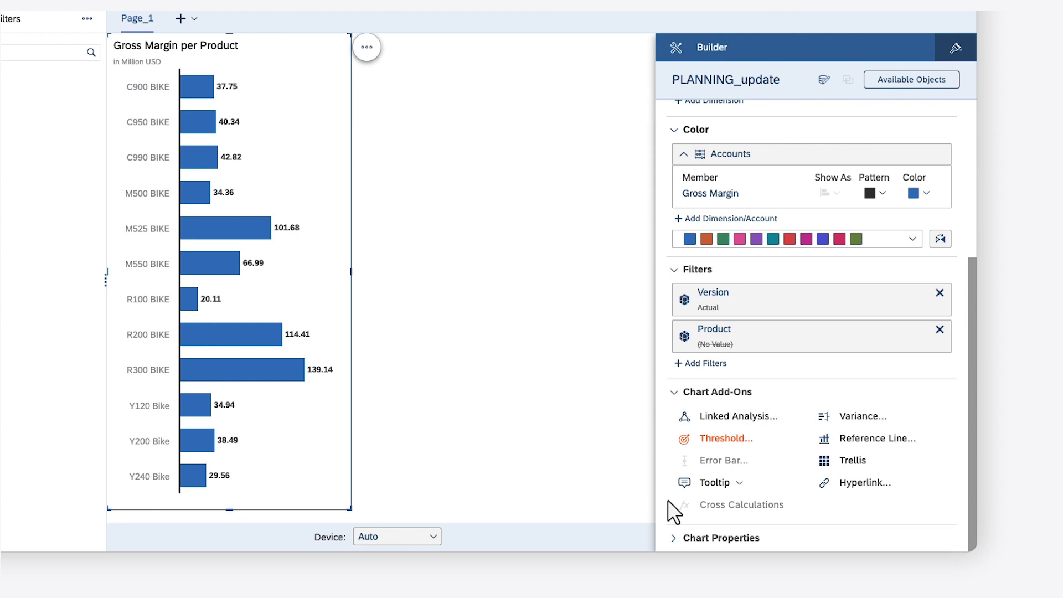
mouse_move(714, 482)
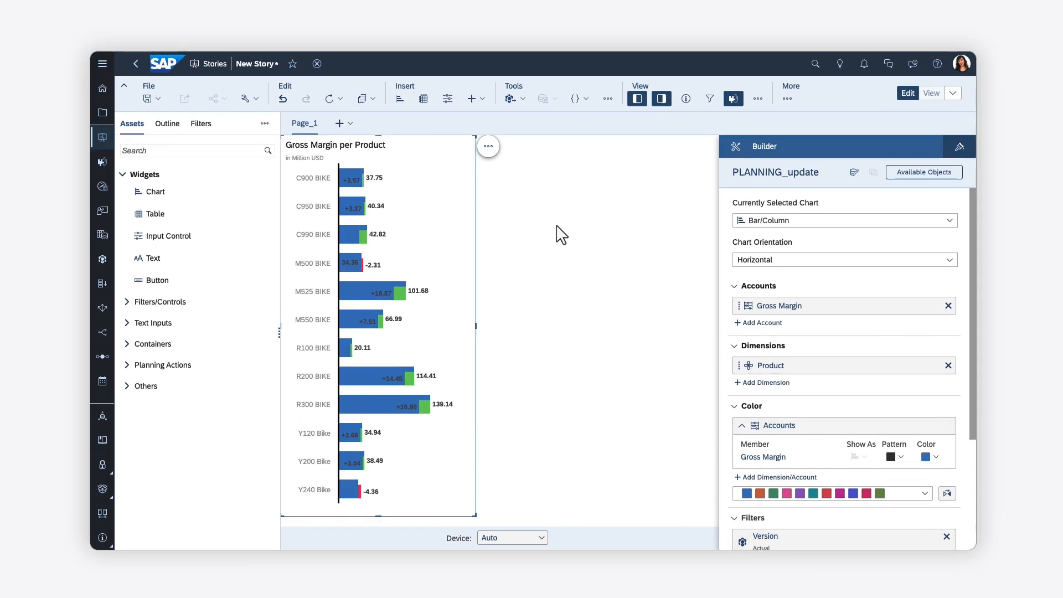
click(488, 146)
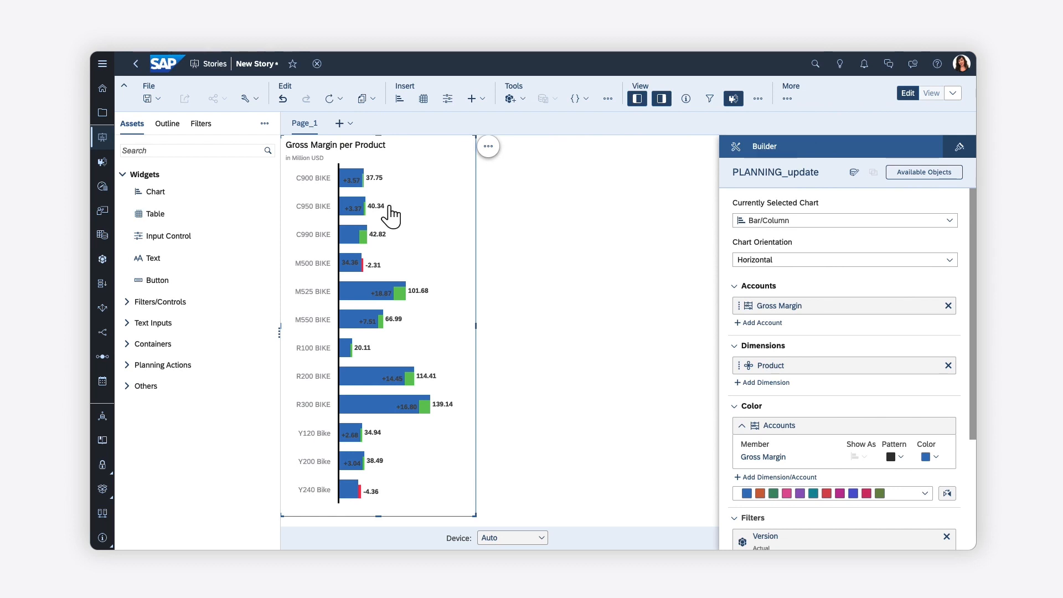
Place a widened PLANNING_update table beside the chart, showing Actual Net Income 526.90.
drag(156, 214, 447, 183)
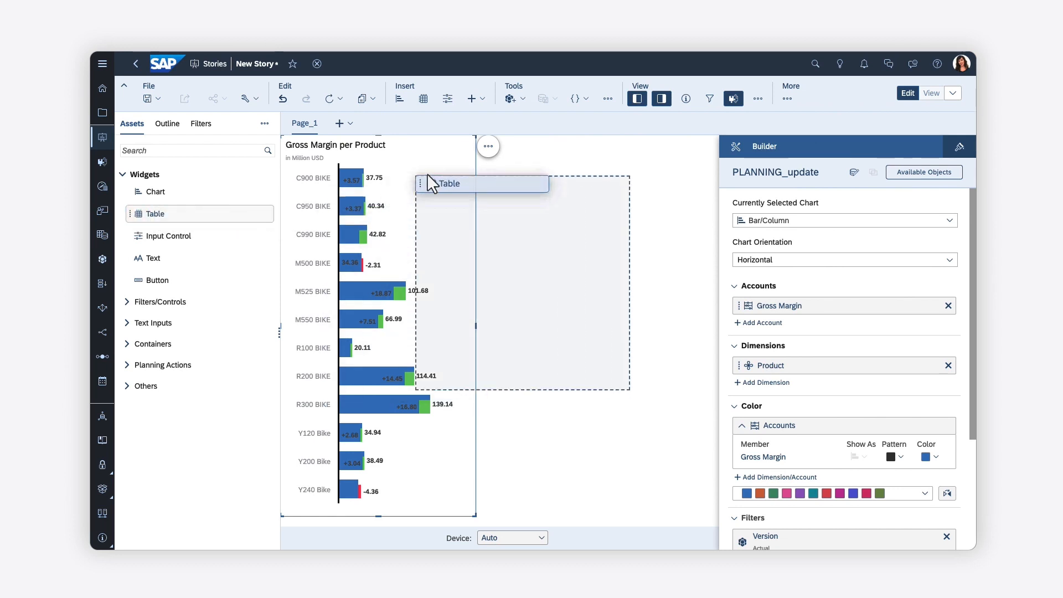
click(449, 184)
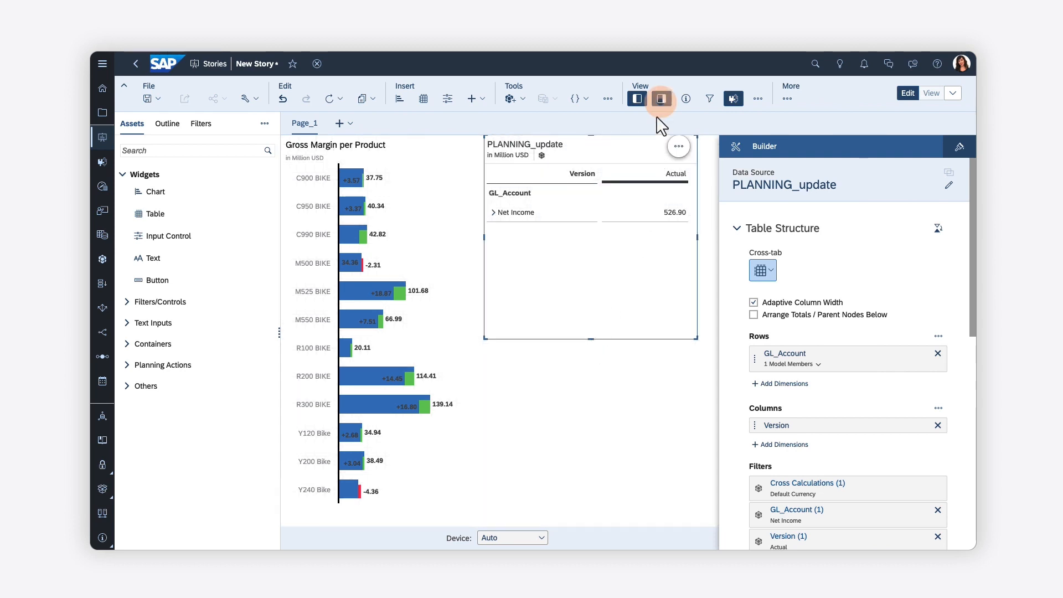
click(661, 98)
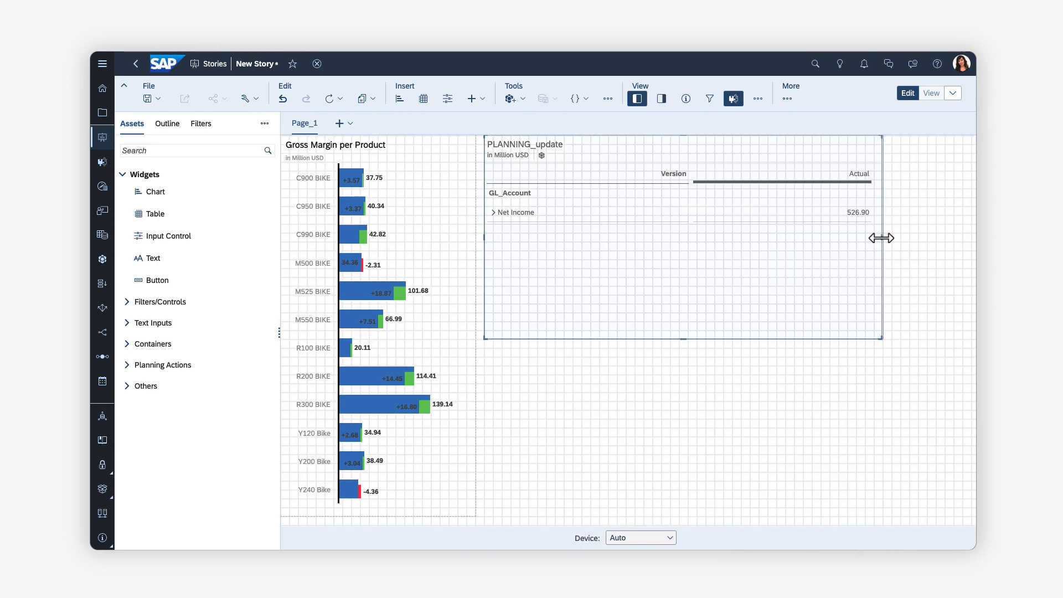
click(661, 98)
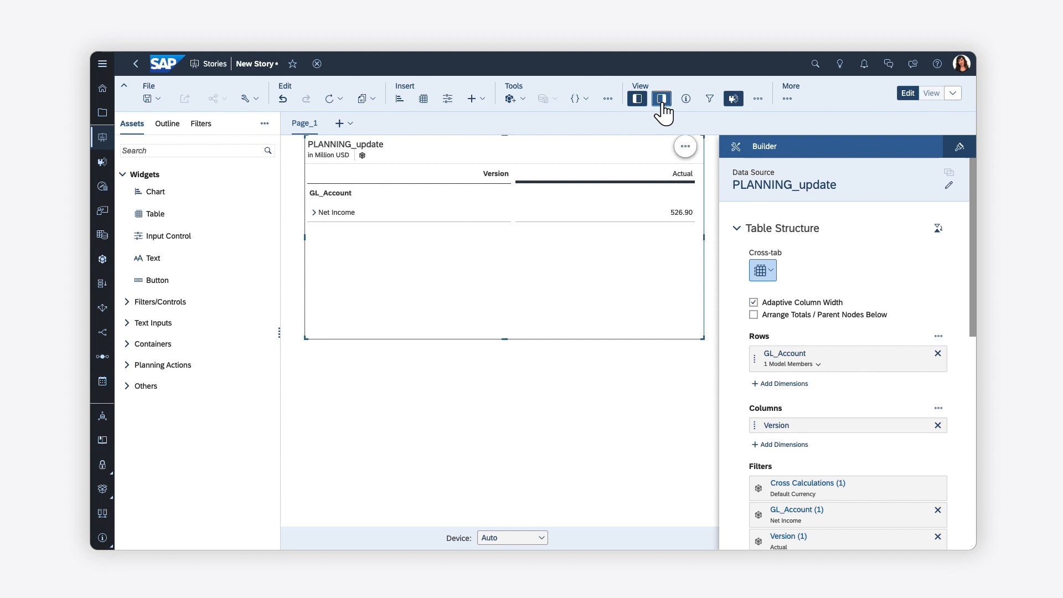
Add Product to the table columns and expand Net Income down to Gross Margin and Operating Expense.
click(781, 444)
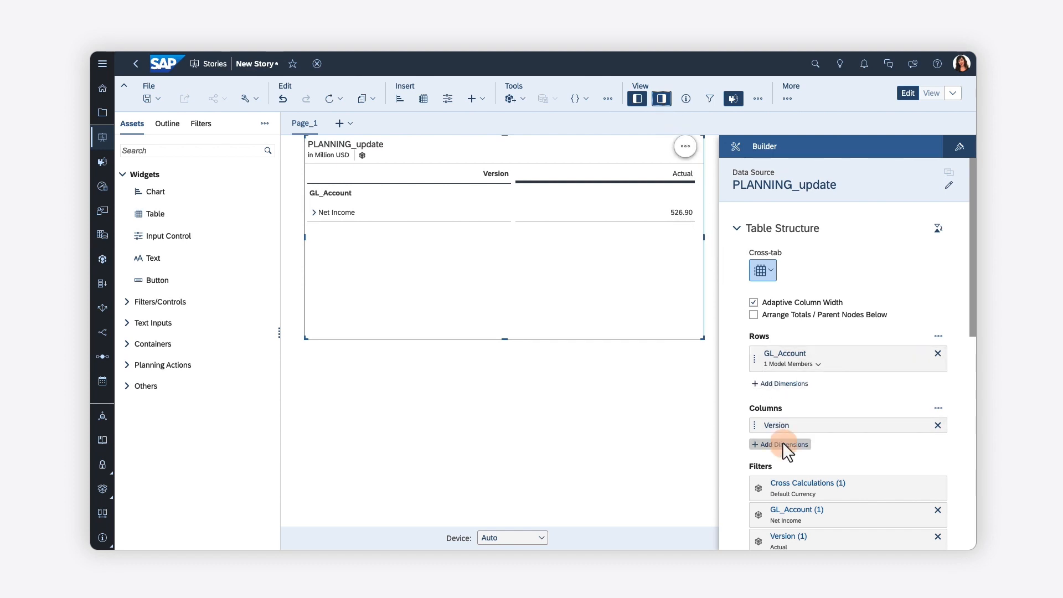
click(781, 444)
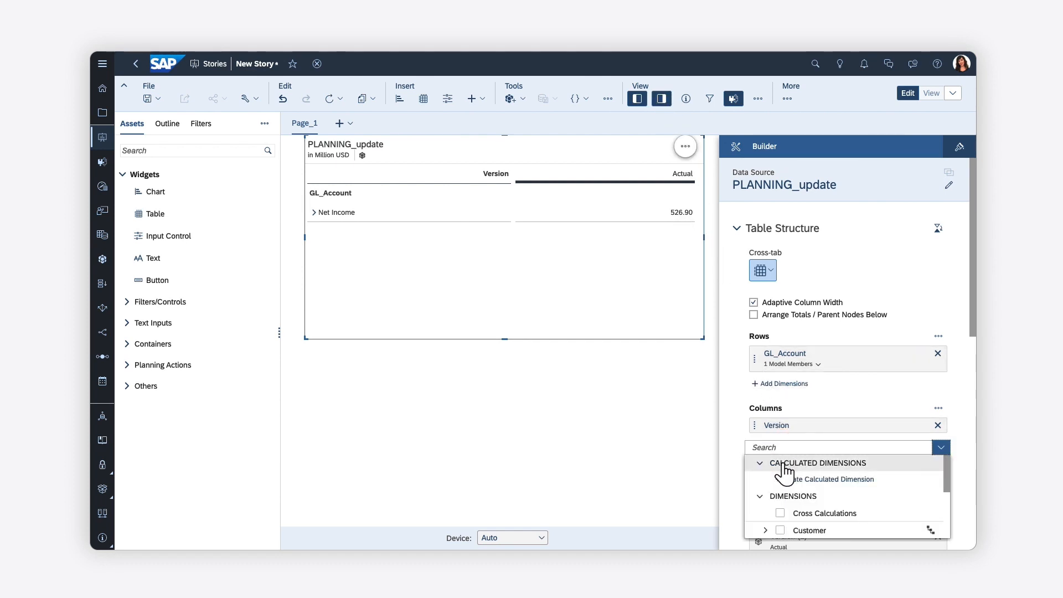
click(780, 482)
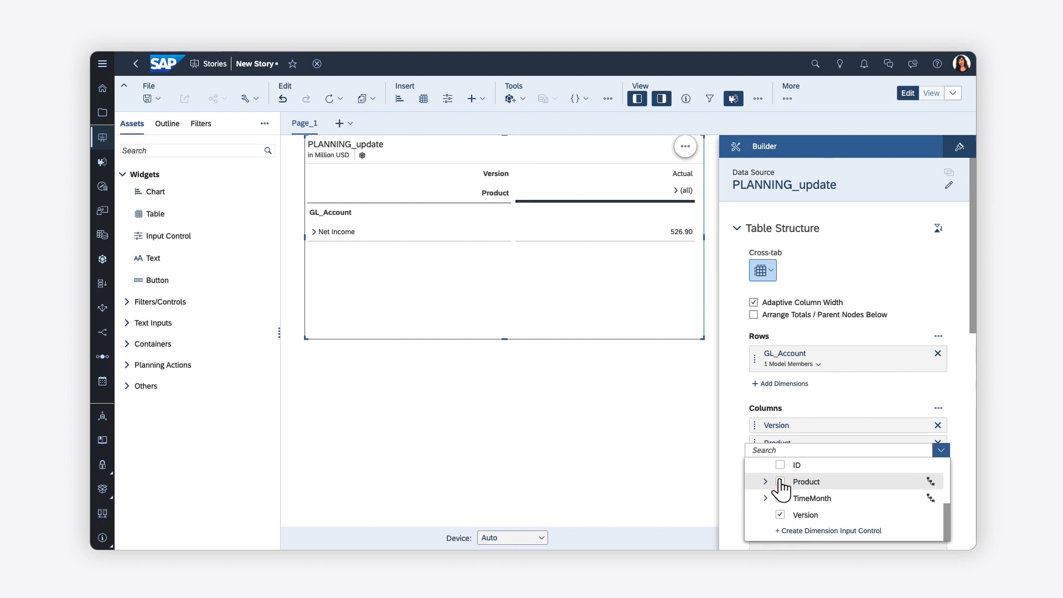
click(806, 481)
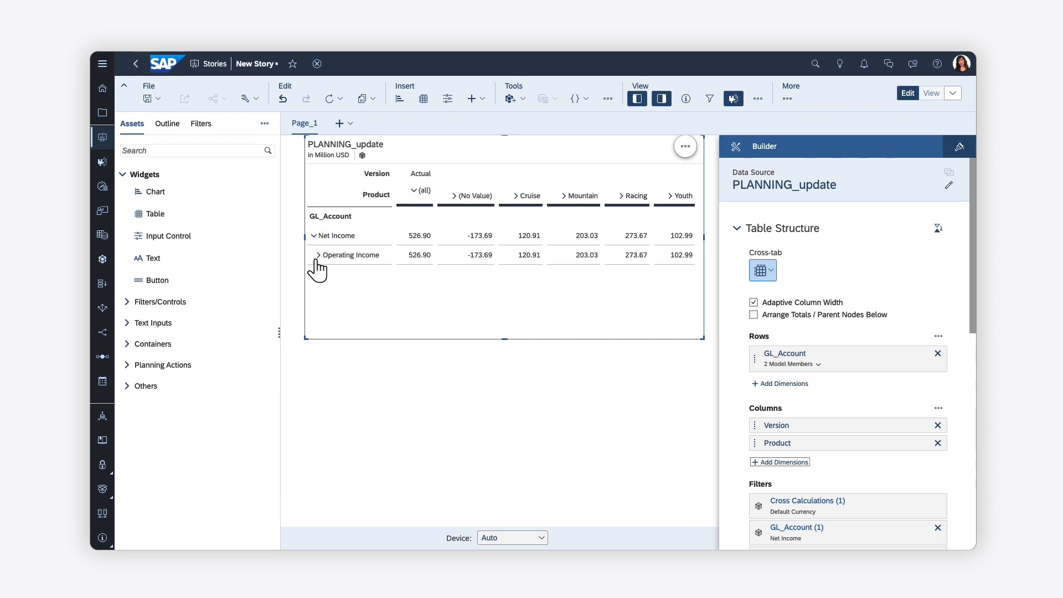
click(317, 255)
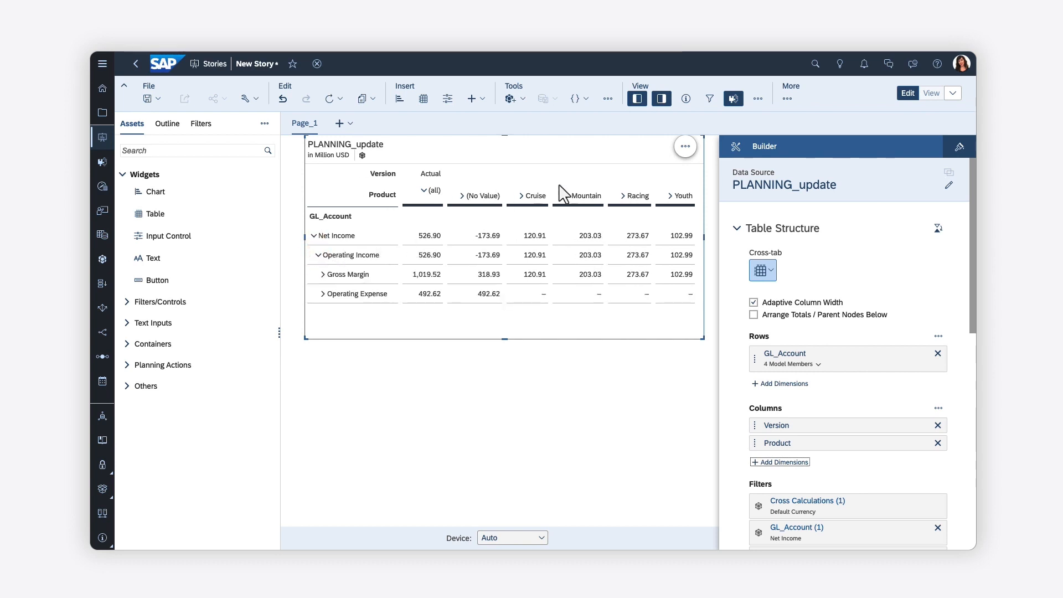
click(685, 147)
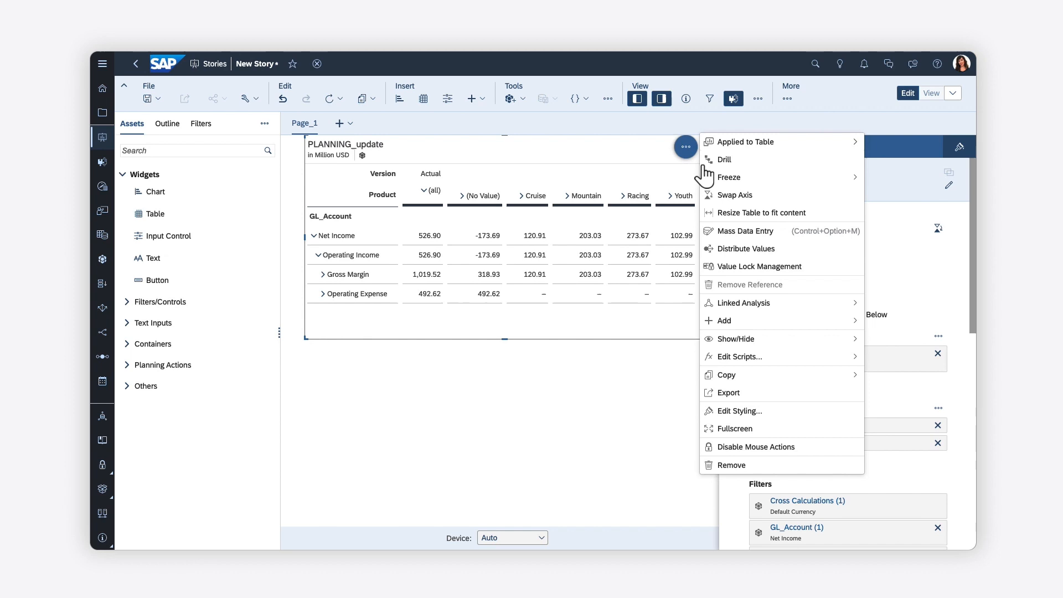
mouse_move(735, 339)
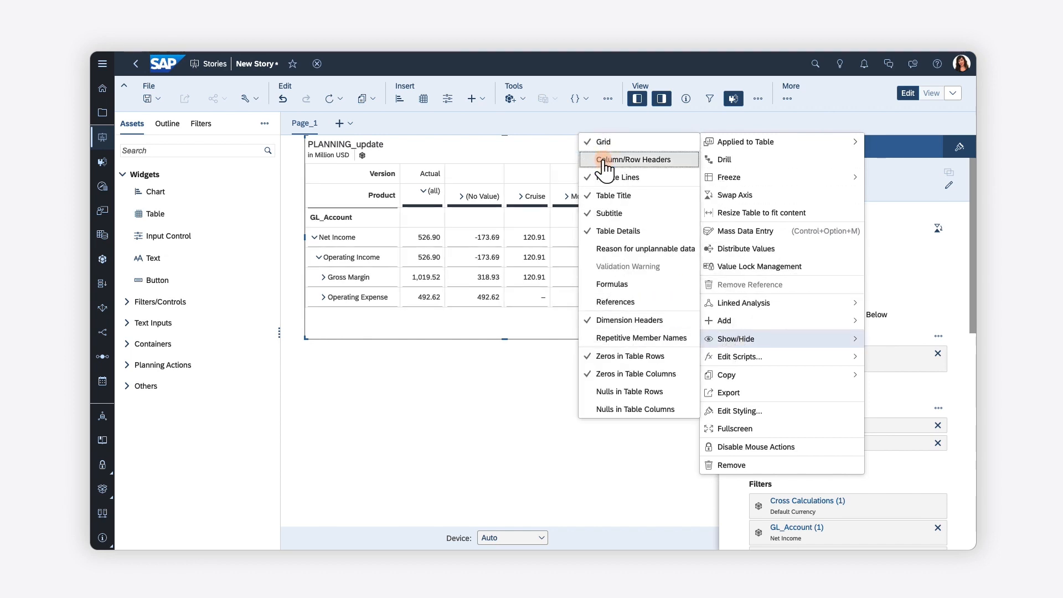
Turn on Column/Row Headers through the table's Show/Hide menu.
click(639, 160)
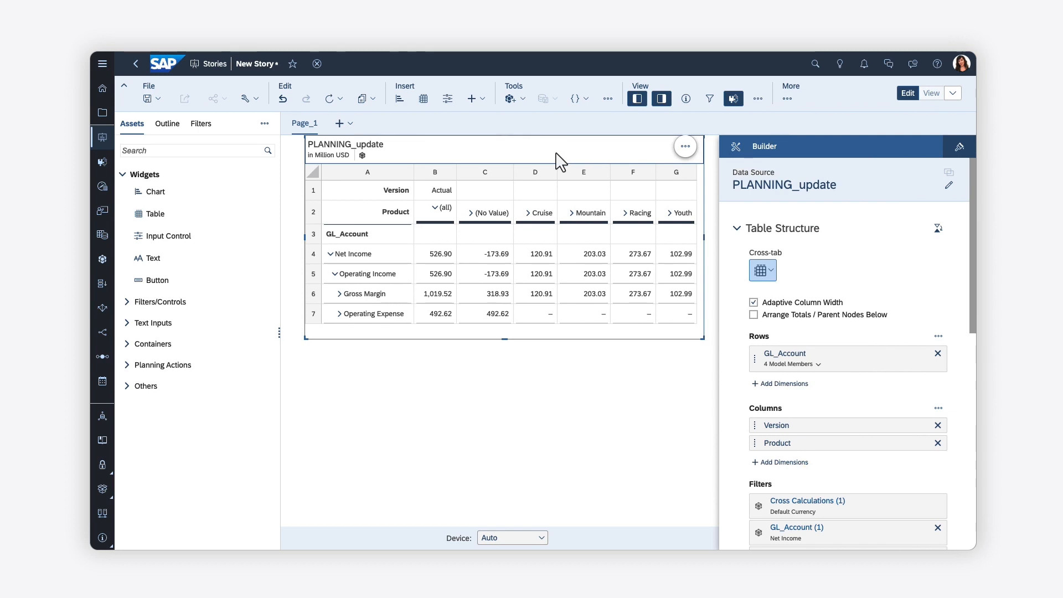
mouse_move(128, 395)
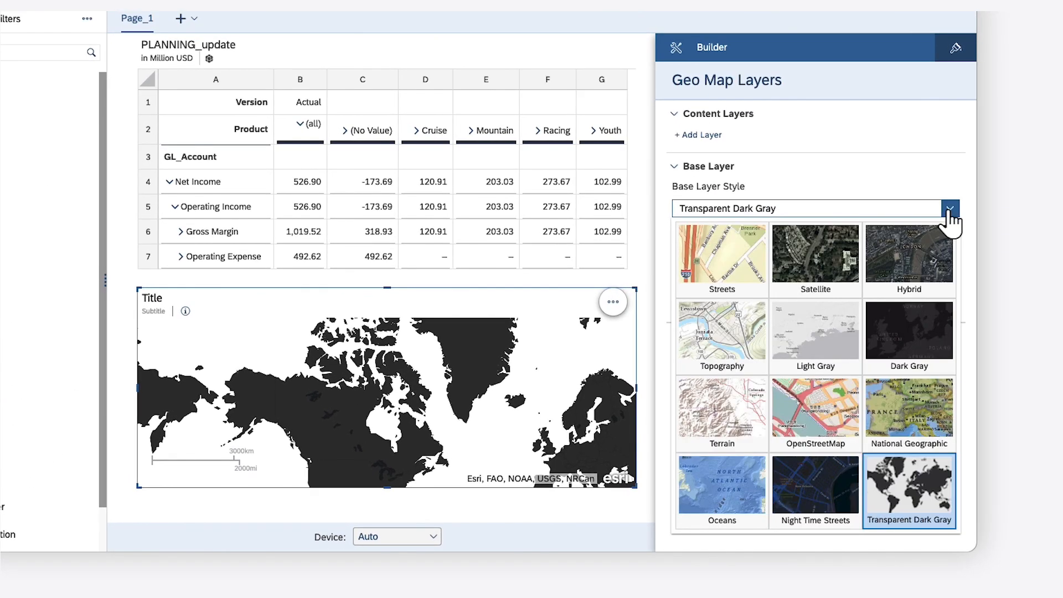
Use a Light Gray base layer and add a CustomerLocation bubble layer coloured by Gross Margin.
click(815, 330)
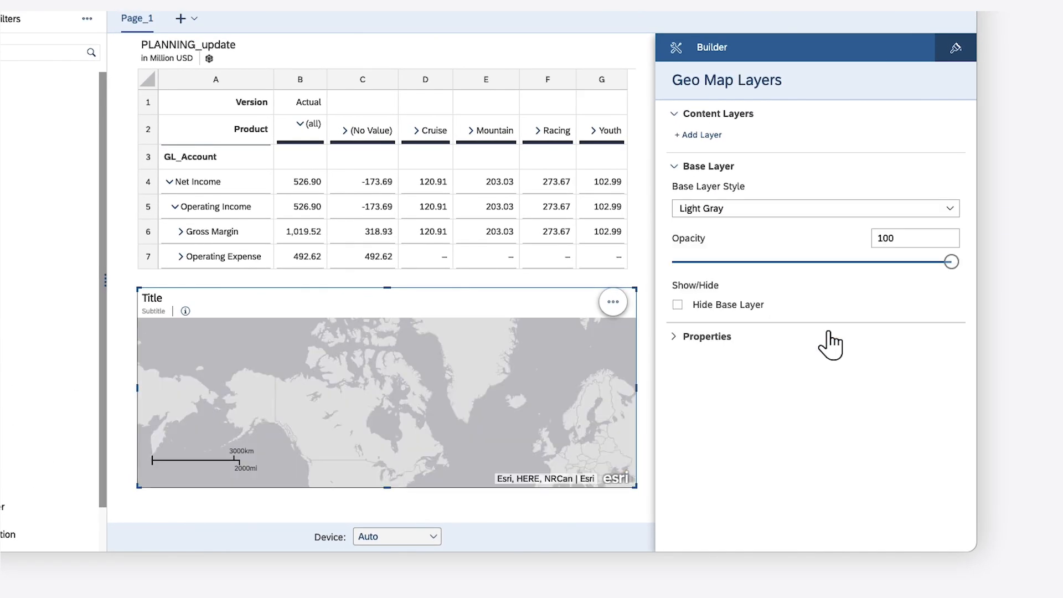
mouse_move(698, 136)
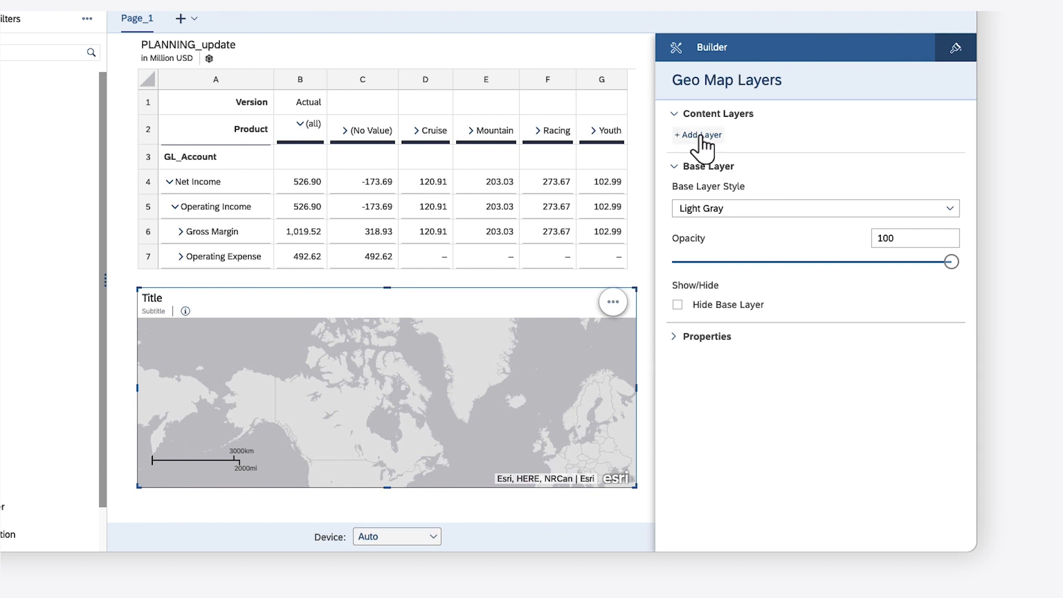
click(699, 135)
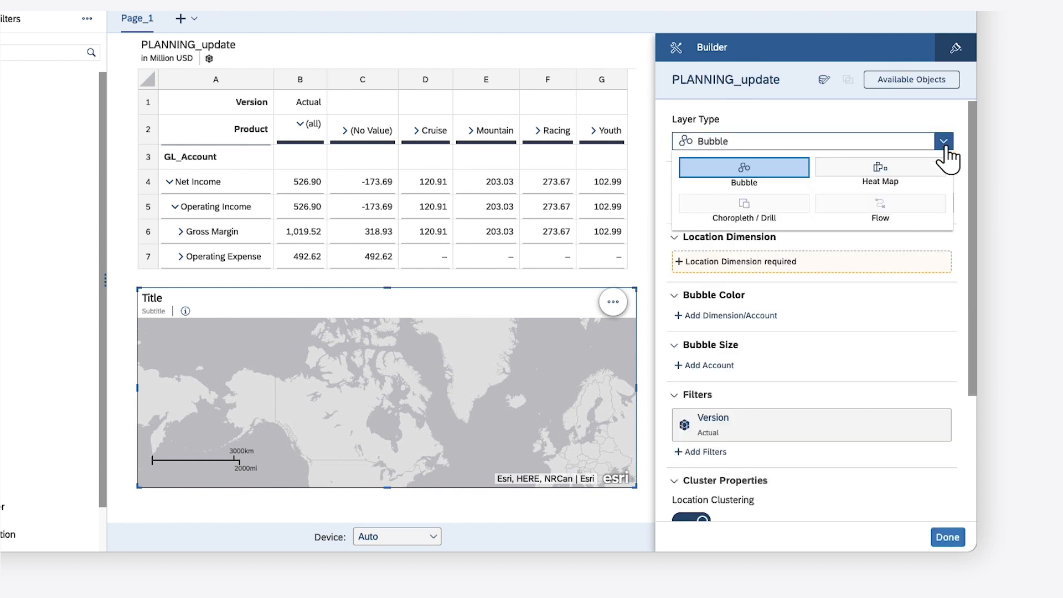
click(744, 167)
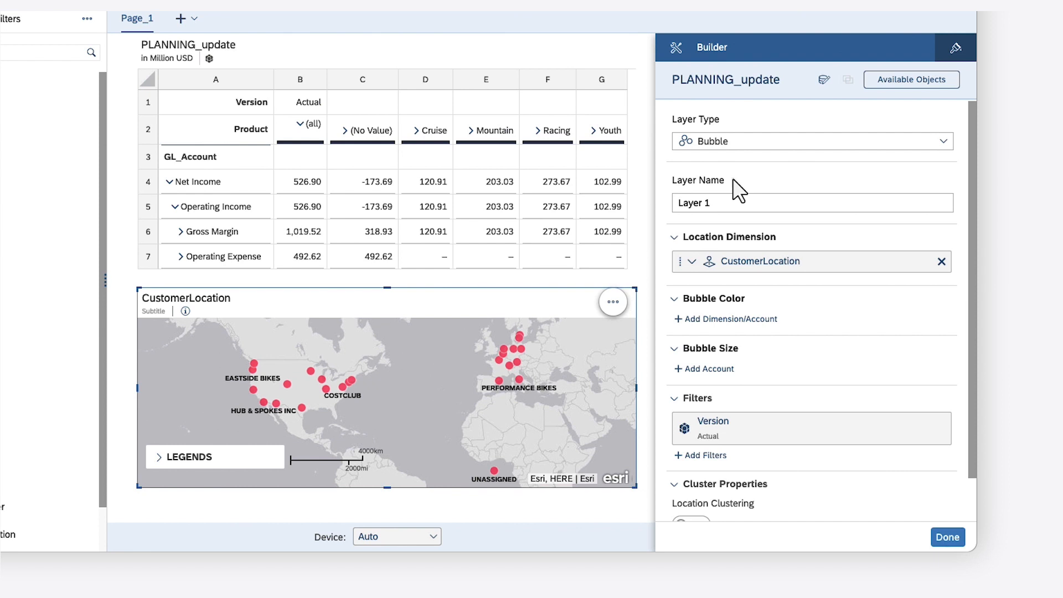
click(911, 80)
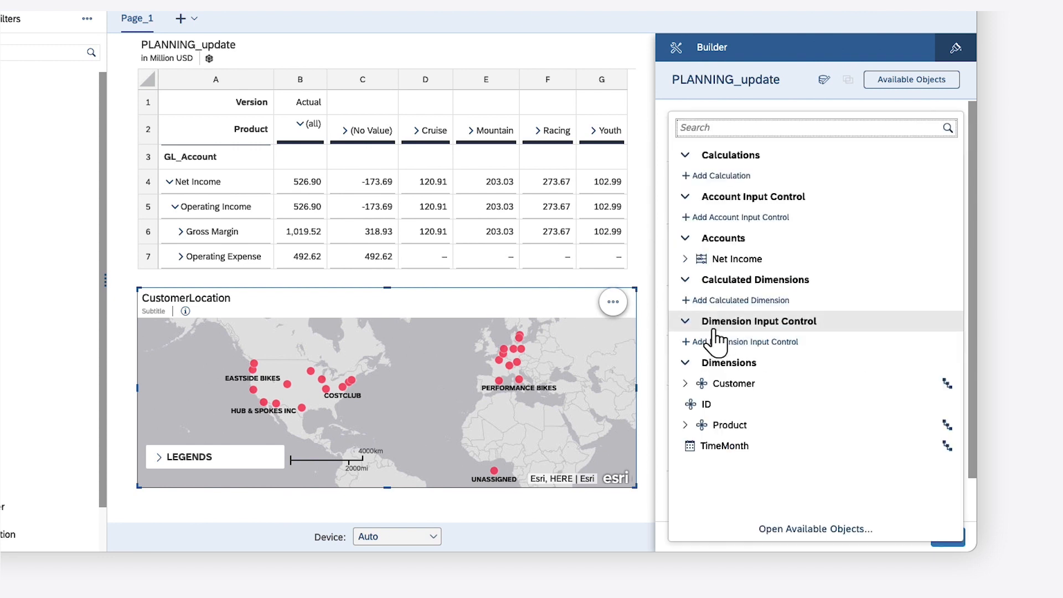
click(685, 258)
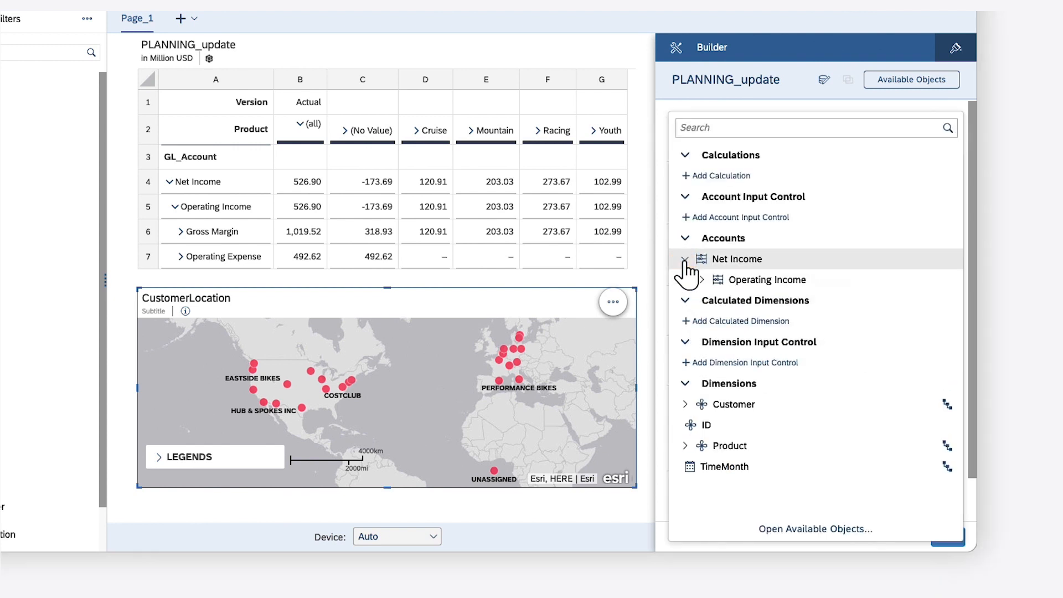
click(699, 280)
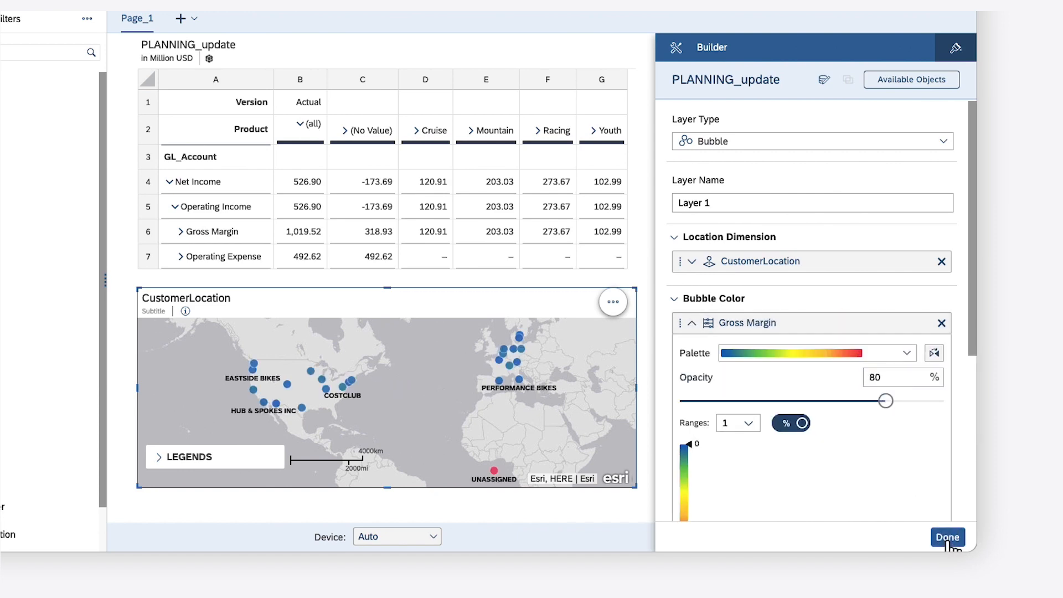
click(947, 537)
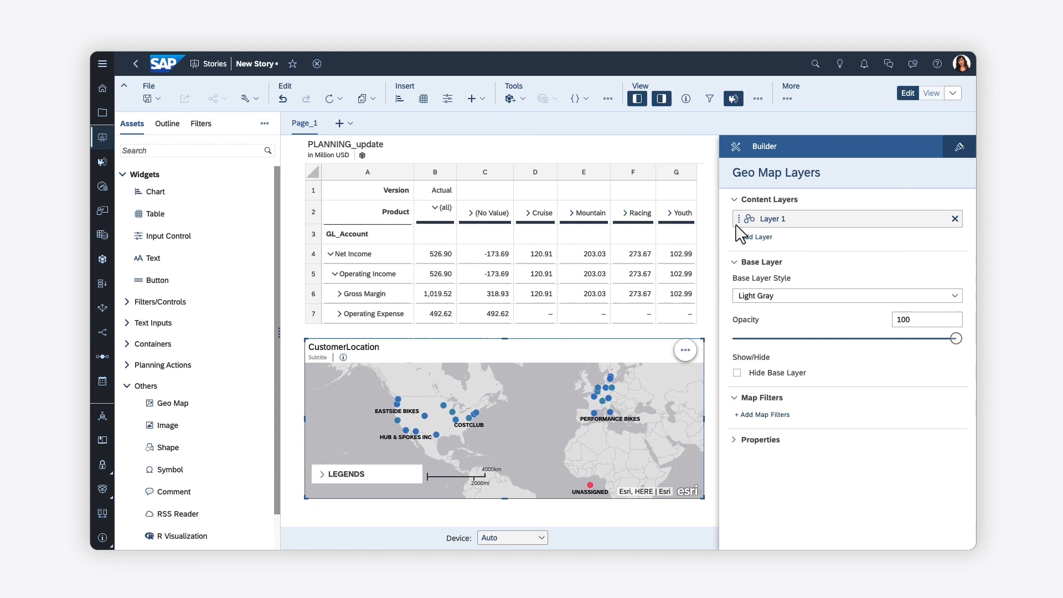
Reopen the Layer 1 bubble settings in Geo Map Layers.
click(661, 98)
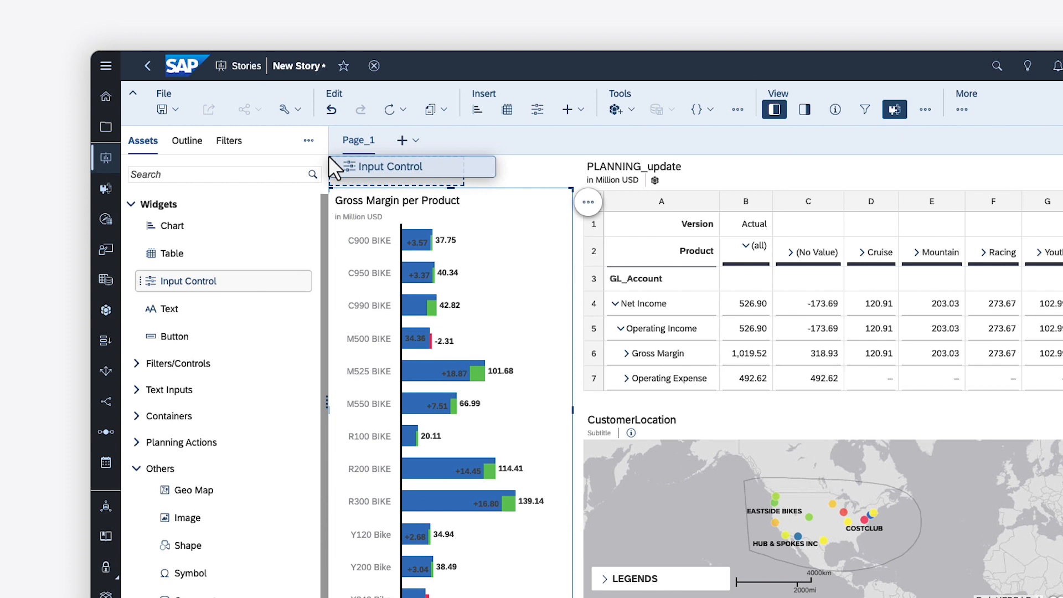
Add a ProductGroup page filter keeping Cruise, Mountain, Racing and Youth, excluding No Value.
click(395, 167)
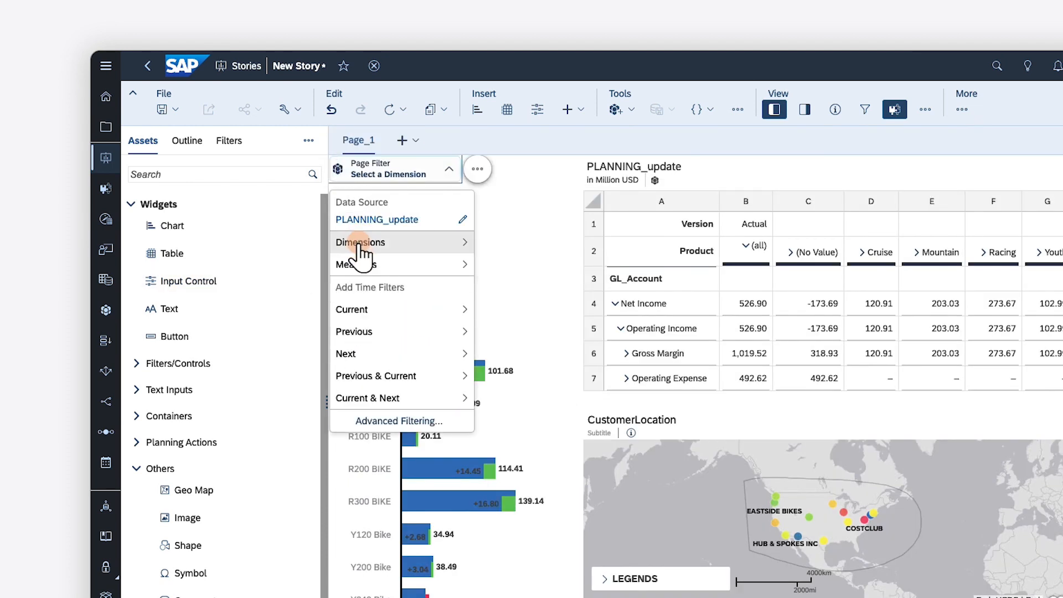
click(360, 243)
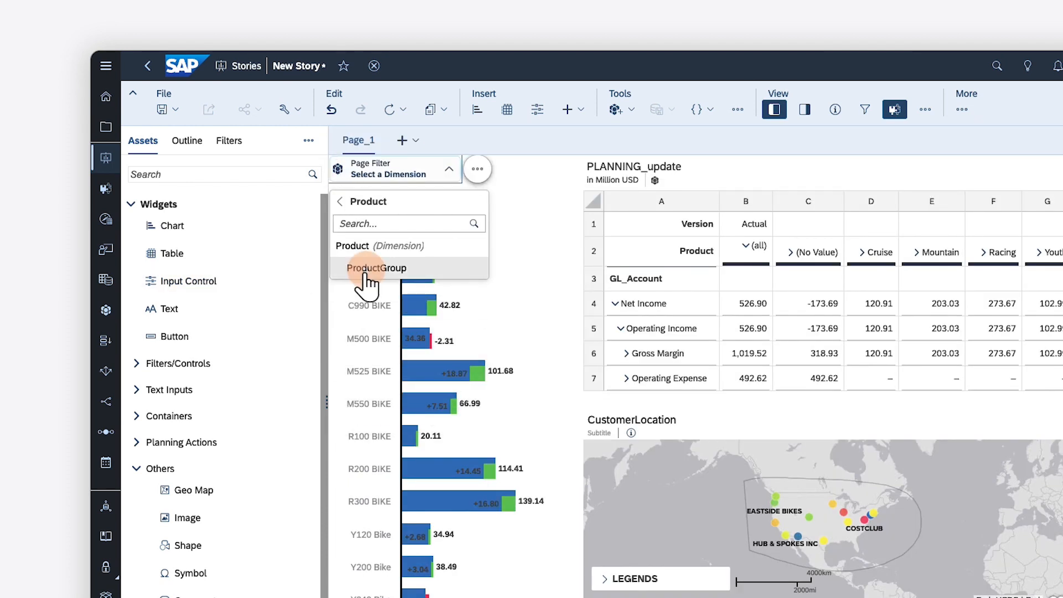
click(377, 268)
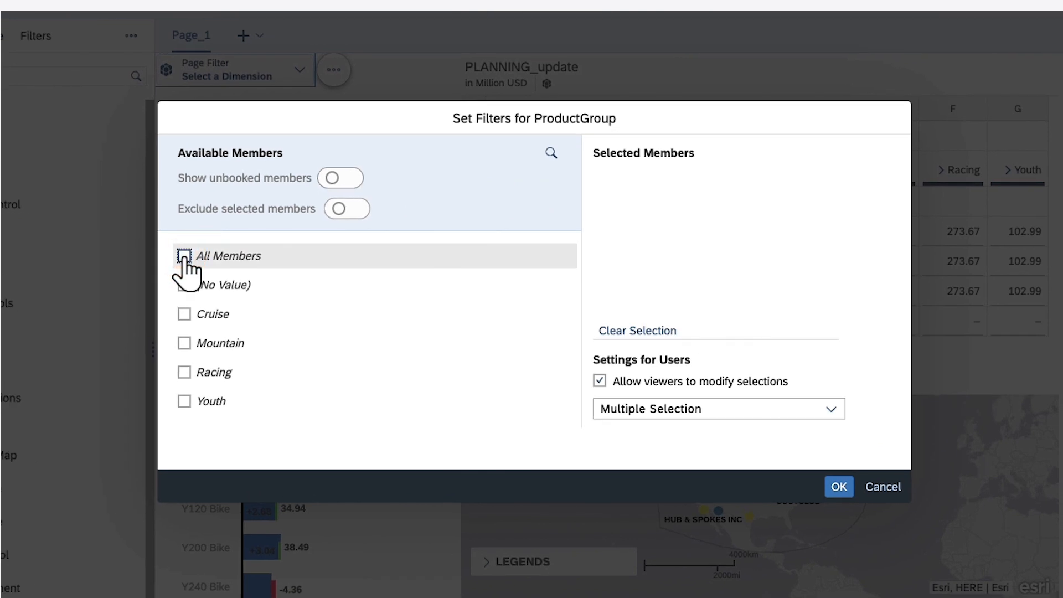
click(184, 256)
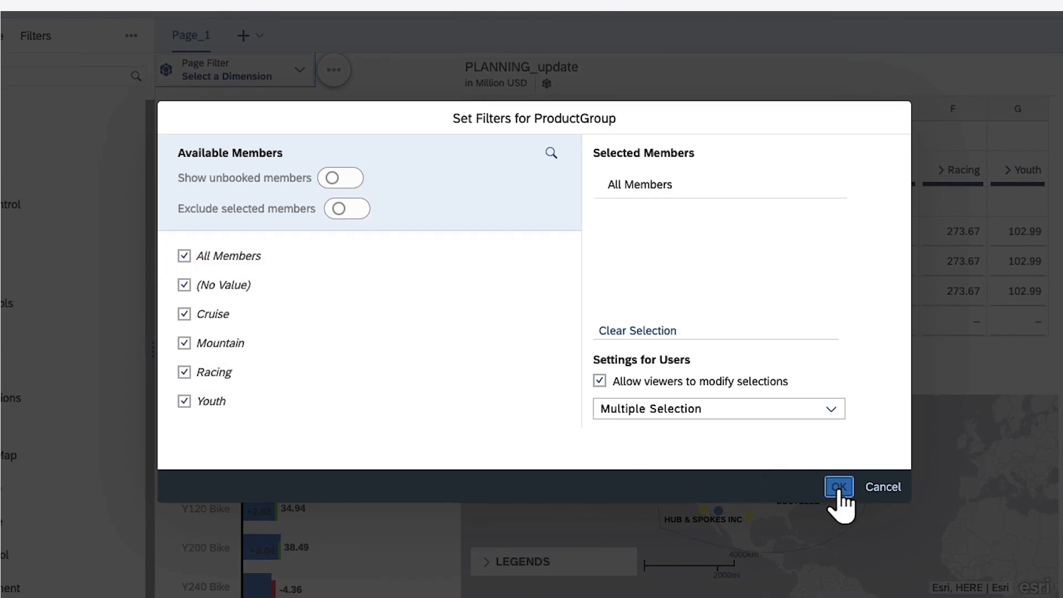
click(838, 487)
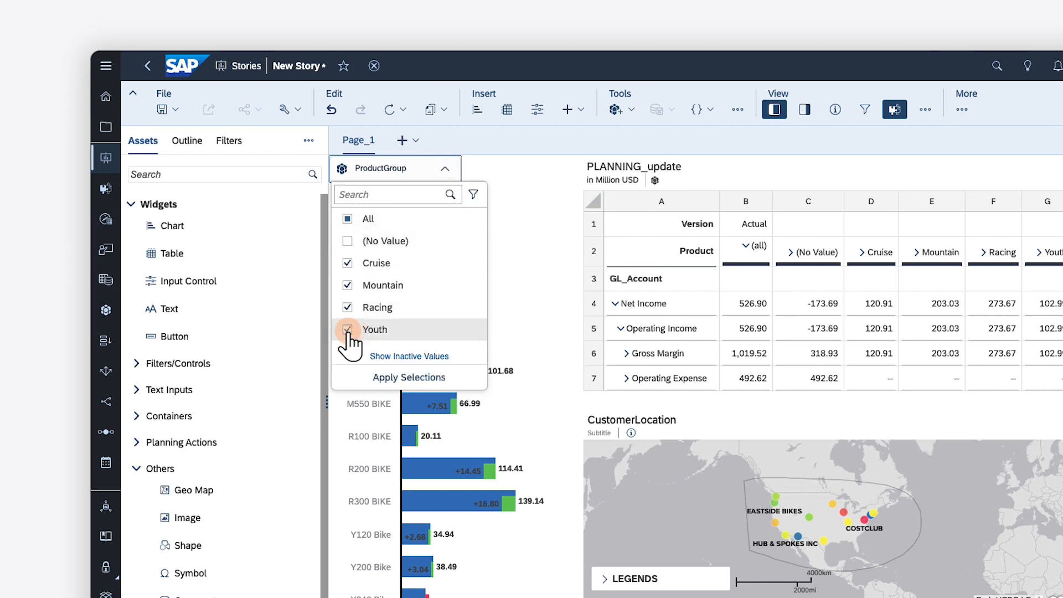
click(409, 377)
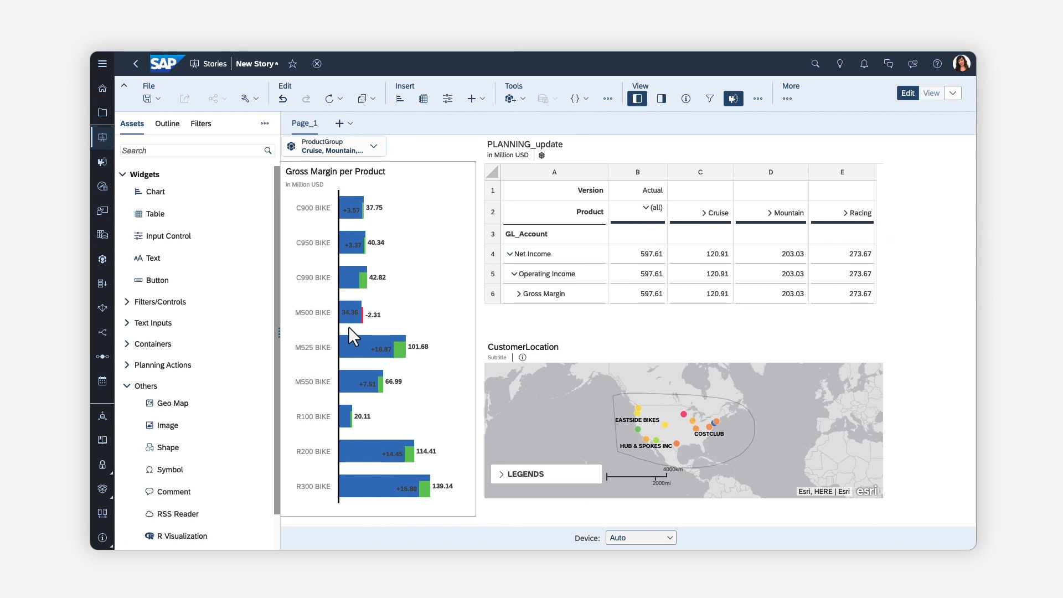
Add a story-wide TimeMonth filter set to 2022 for all widgets.
click(200, 123)
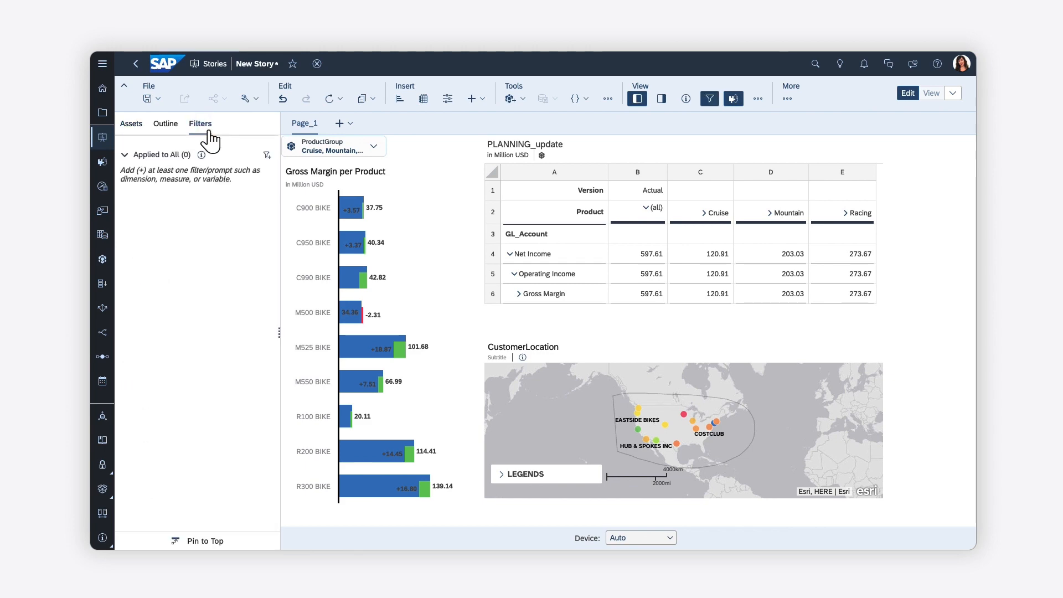
click(311, 178)
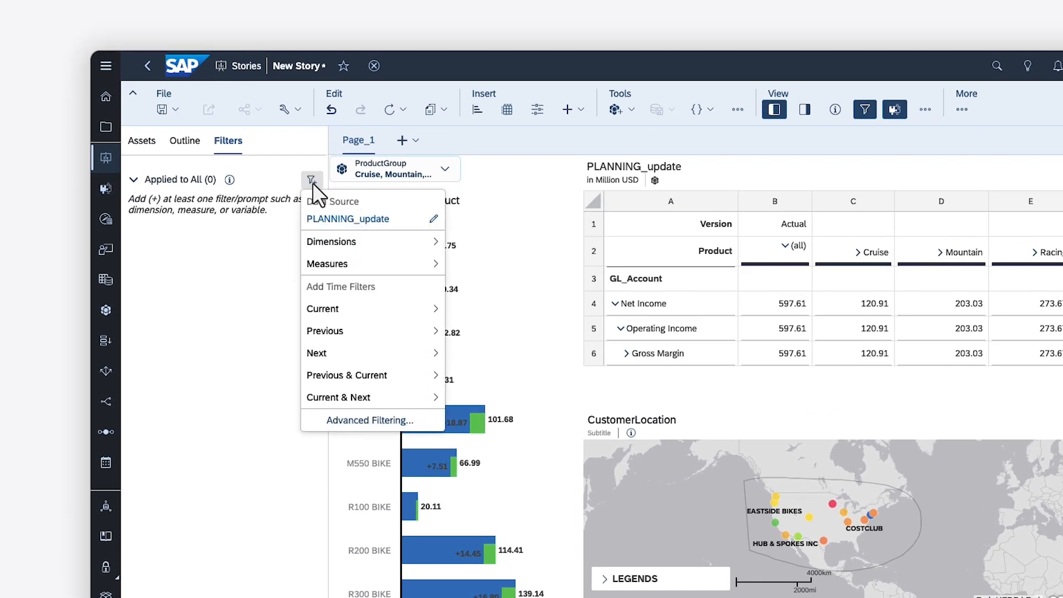
click(331, 241)
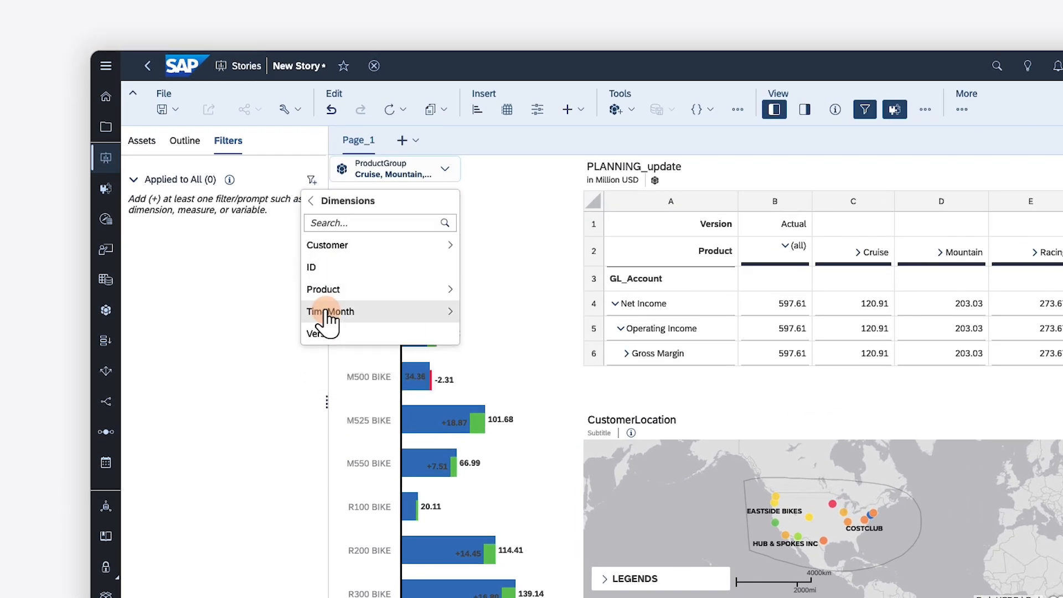
click(330, 311)
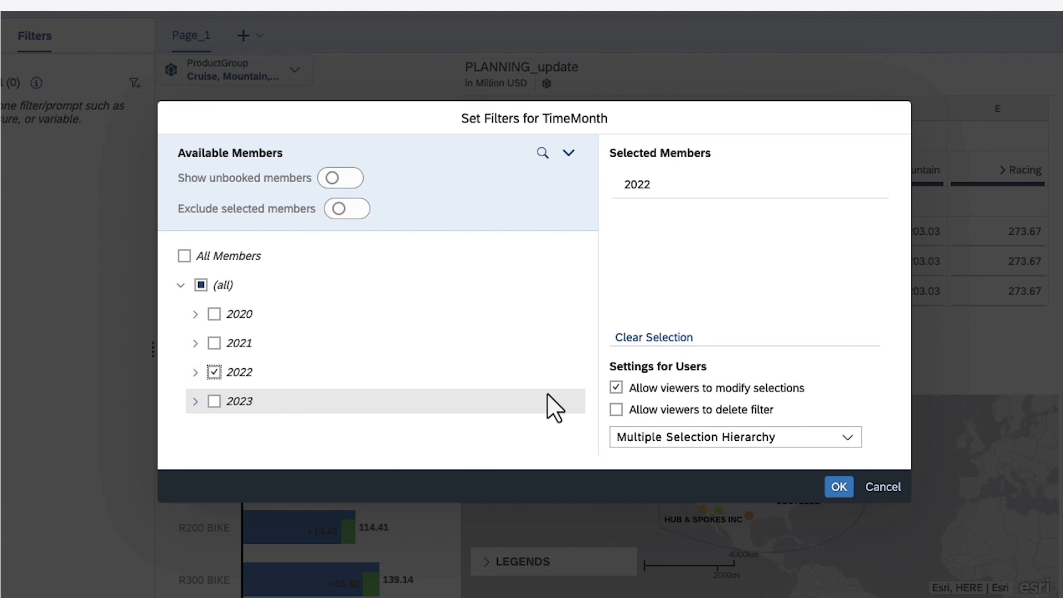
click(838, 487)
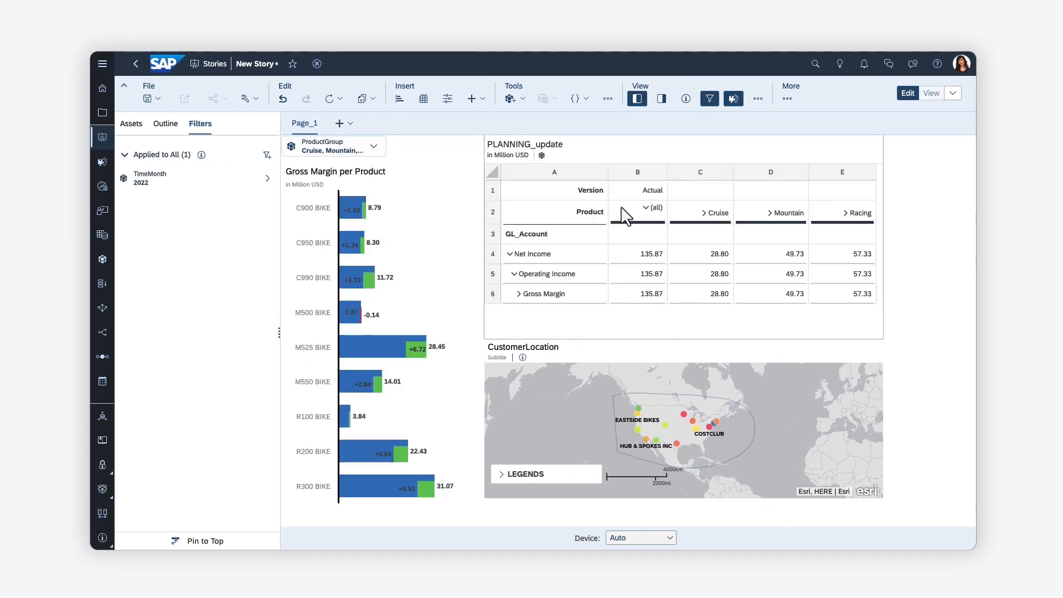
click(607, 98)
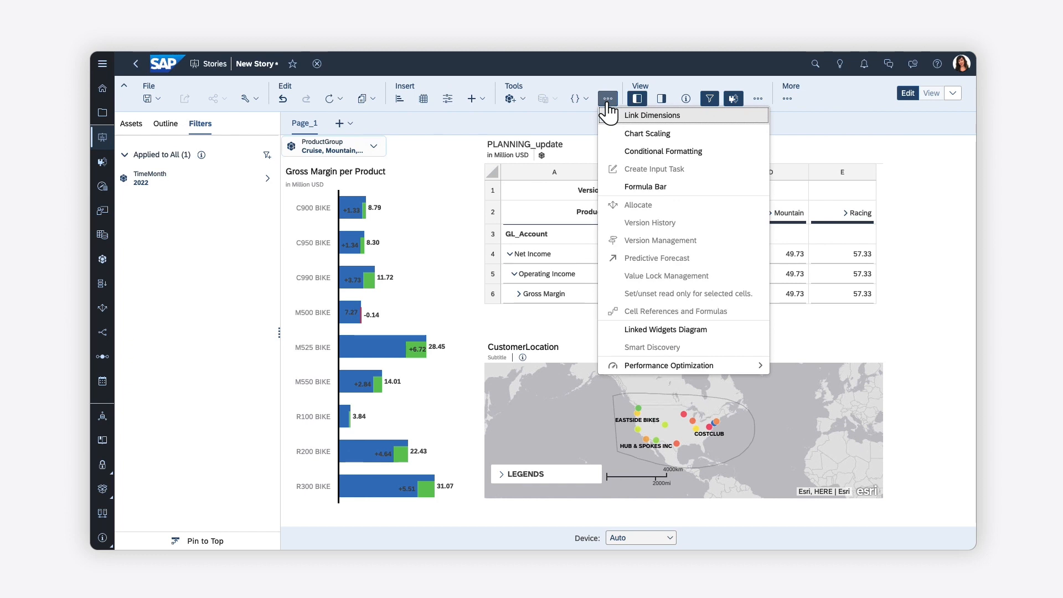
mouse_move(647, 133)
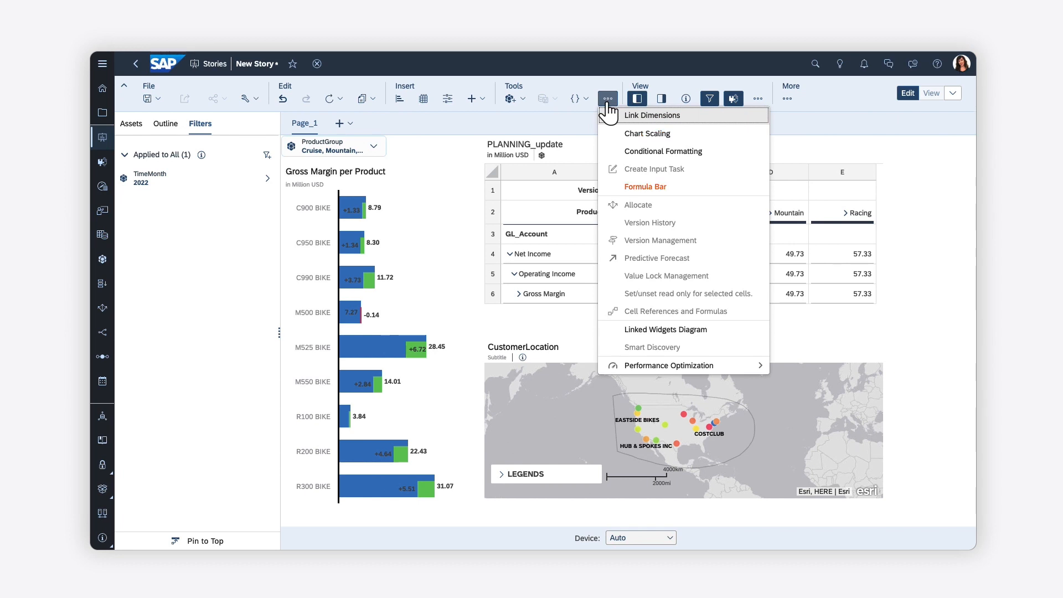
Show the Styling properties of the Gross Margin per Product chart (Chart_1).
click(472, 98)
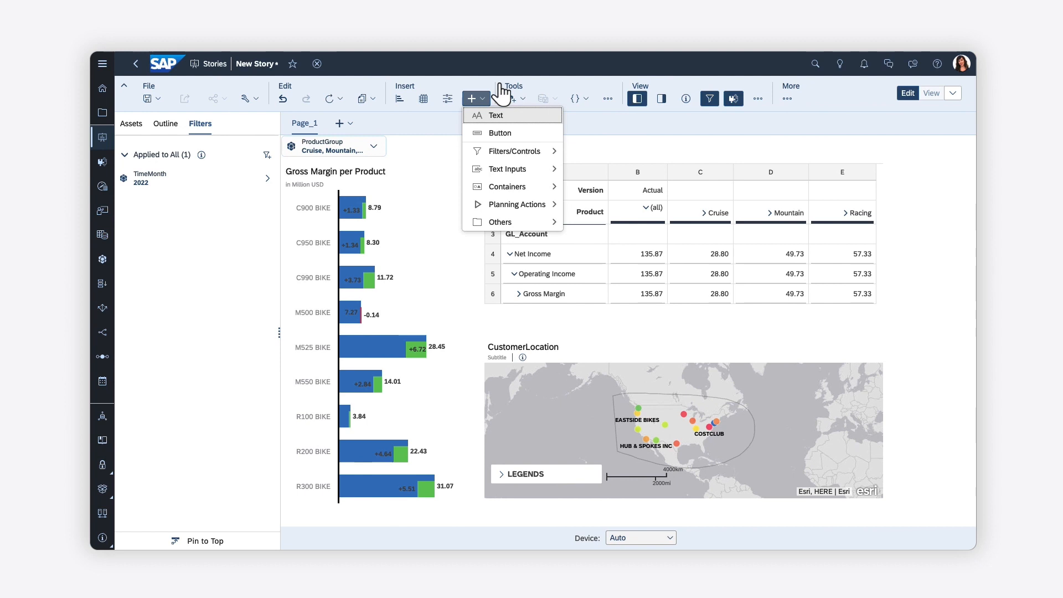
mouse_move(507, 187)
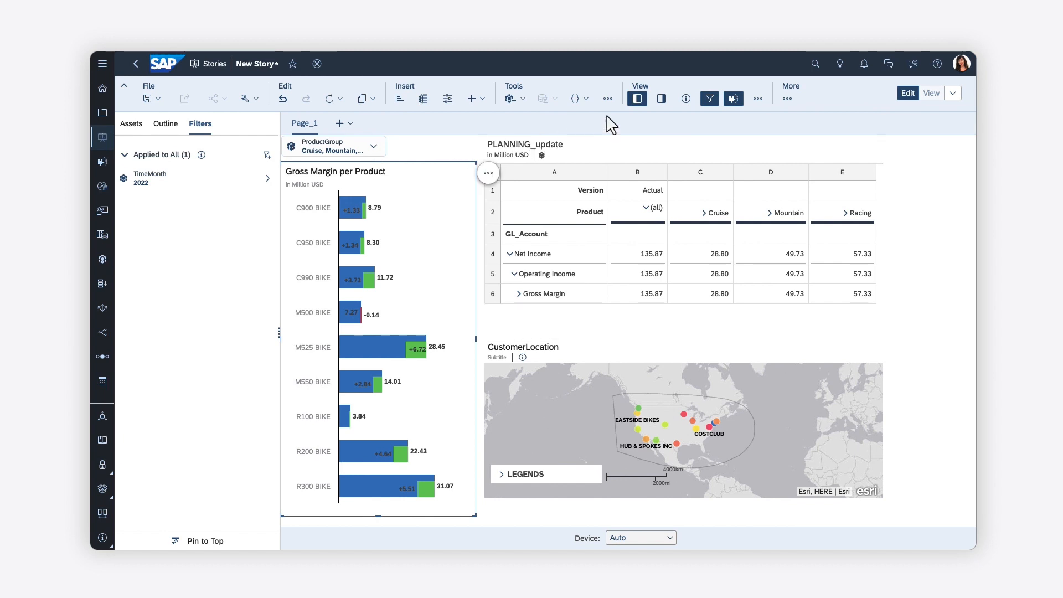
click(660, 98)
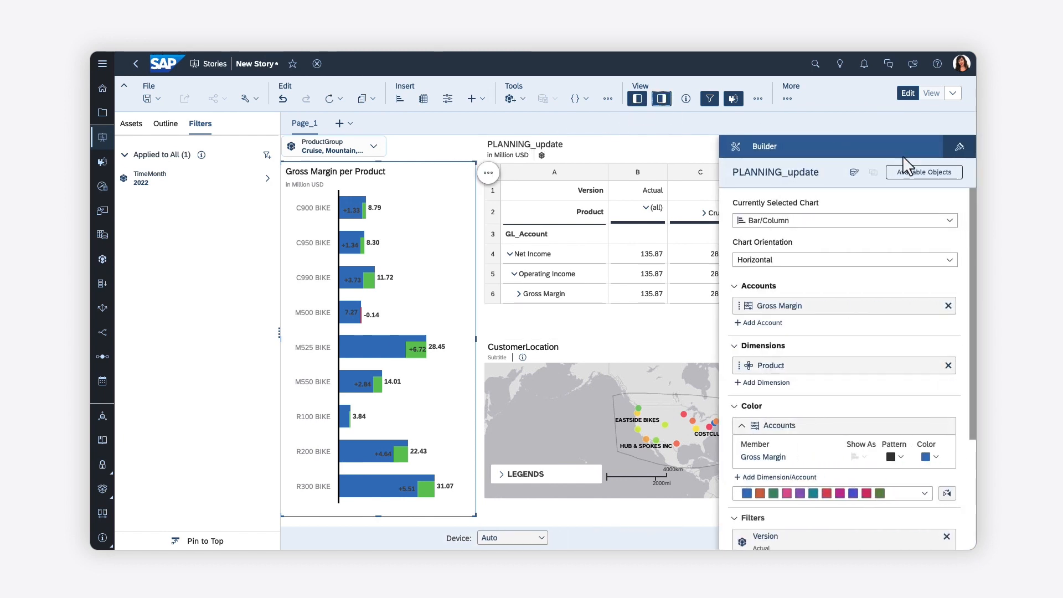
click(959, 146)
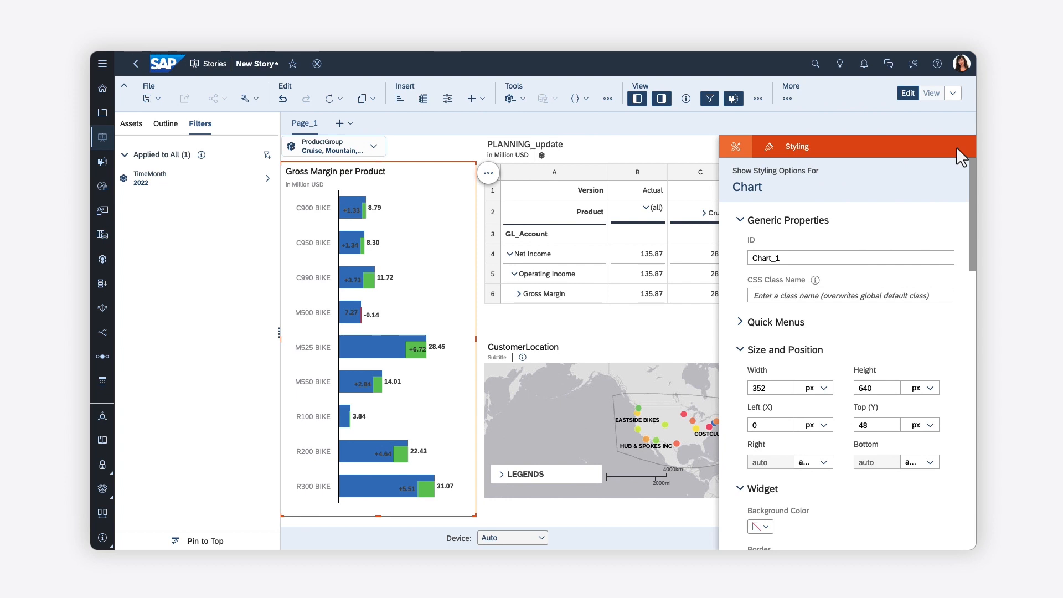
click(787, 99)
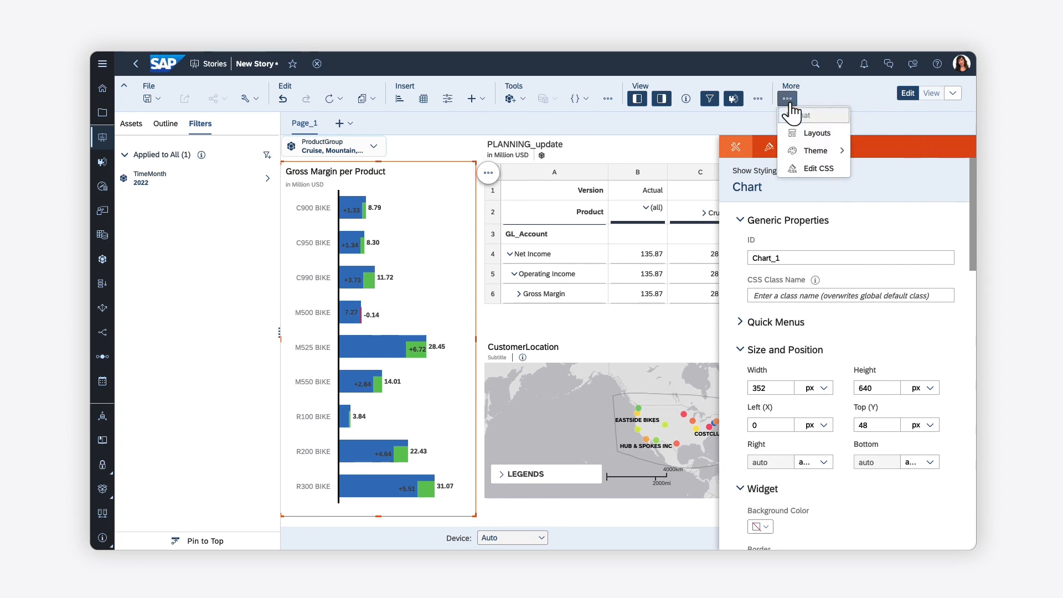
mouse_move(815, 151)
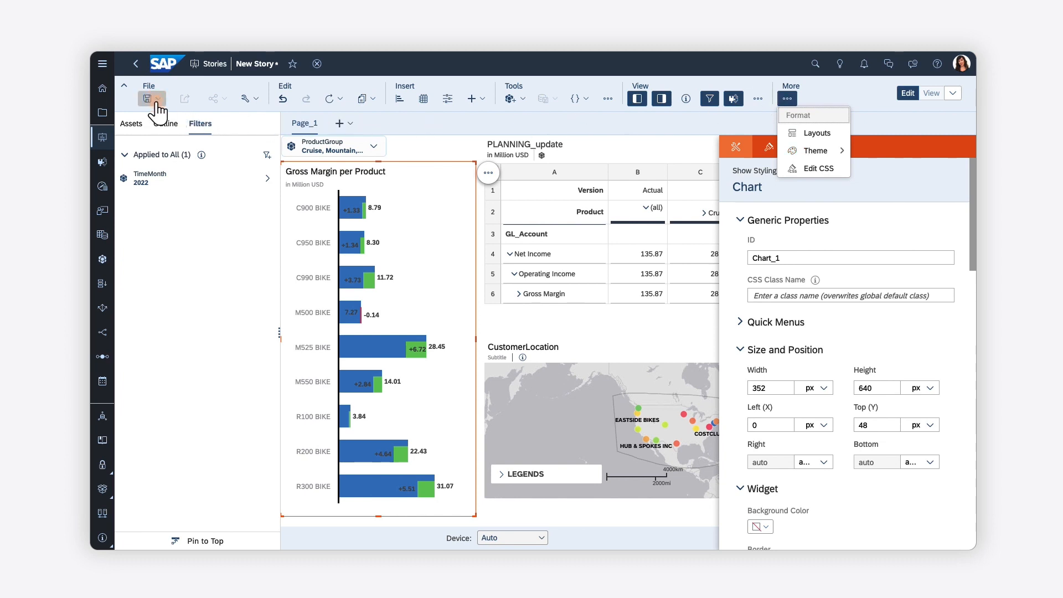
Save the story as 'OptimizedStory', close the Designer panel and switch to view mode.
click(147, 98)
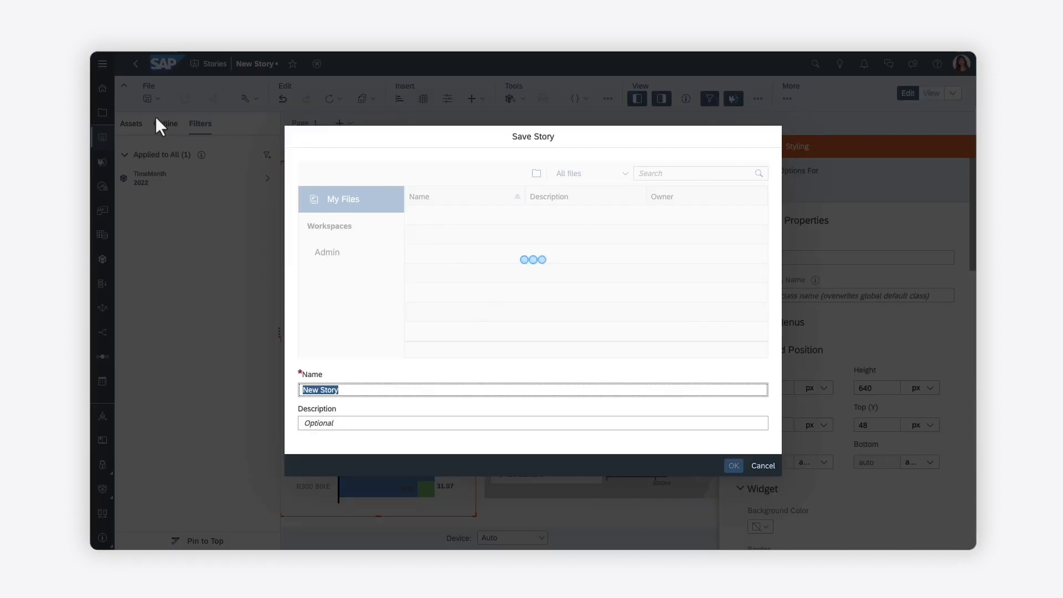
text(OptimizedSto)
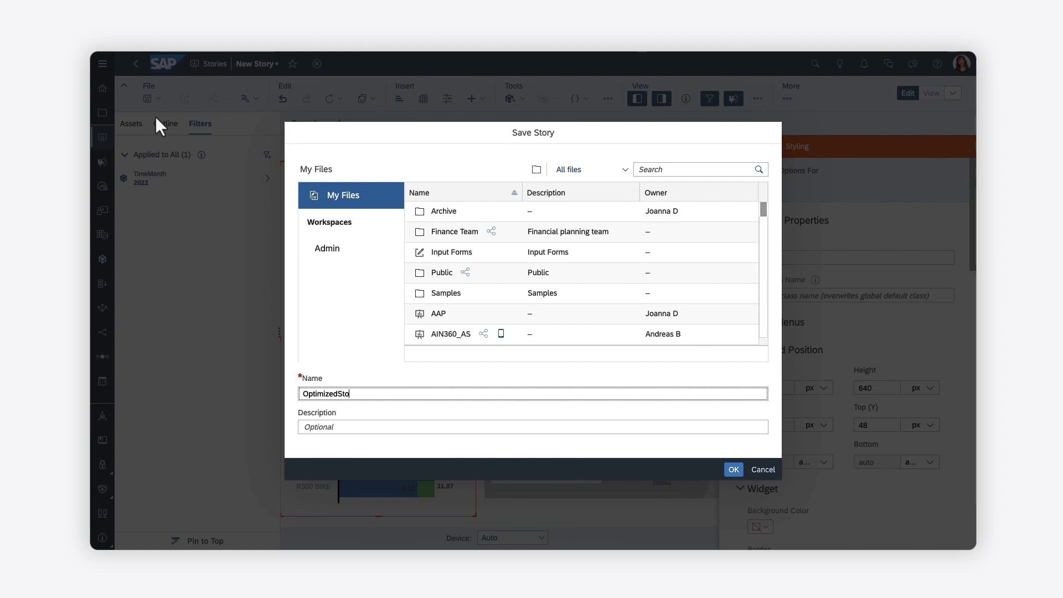
click(734, 469)
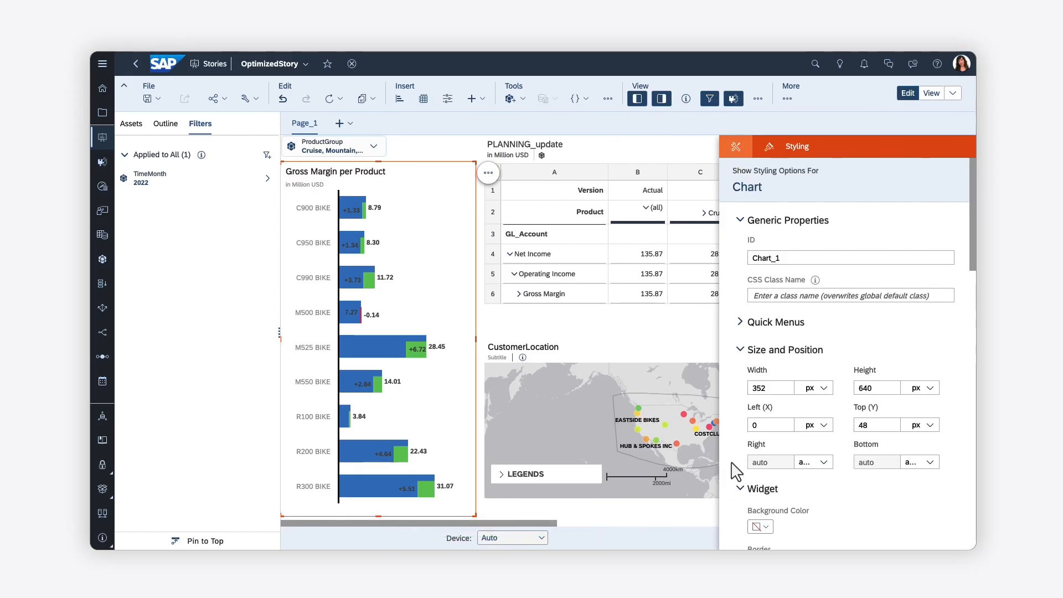
click(661, 98)
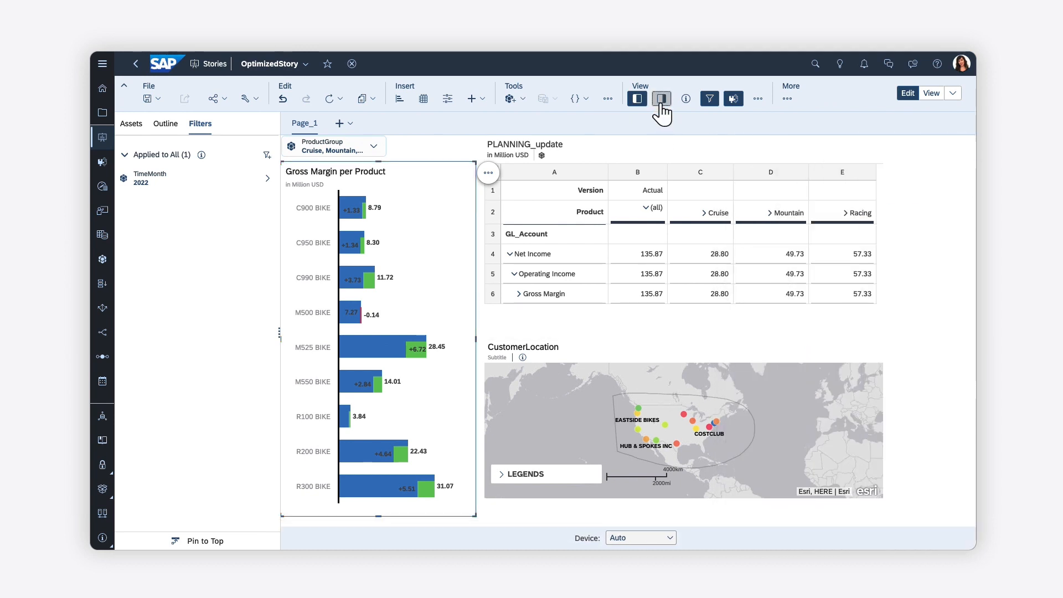
click(661, 98)
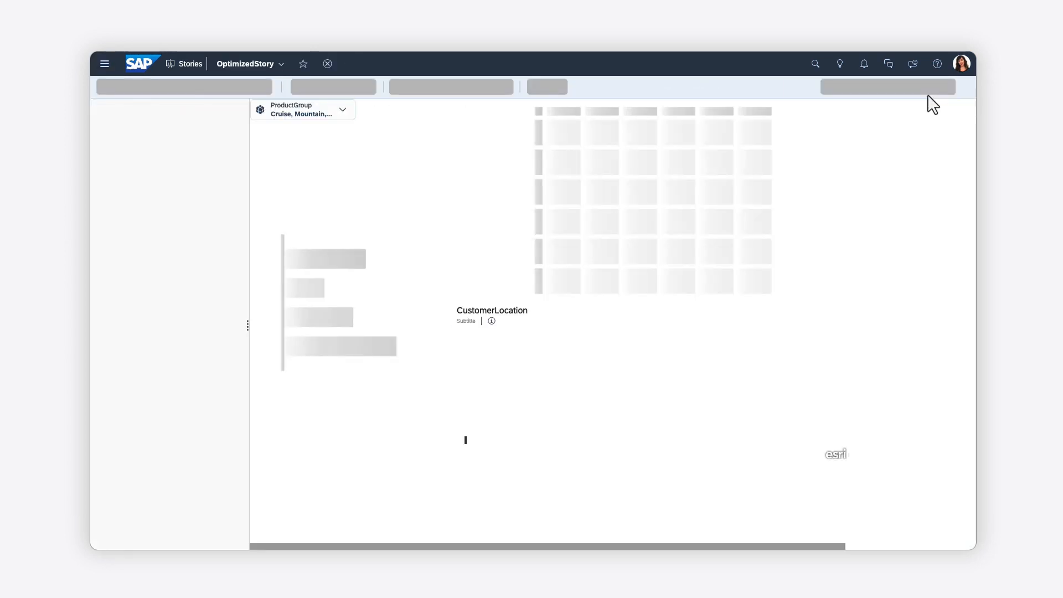